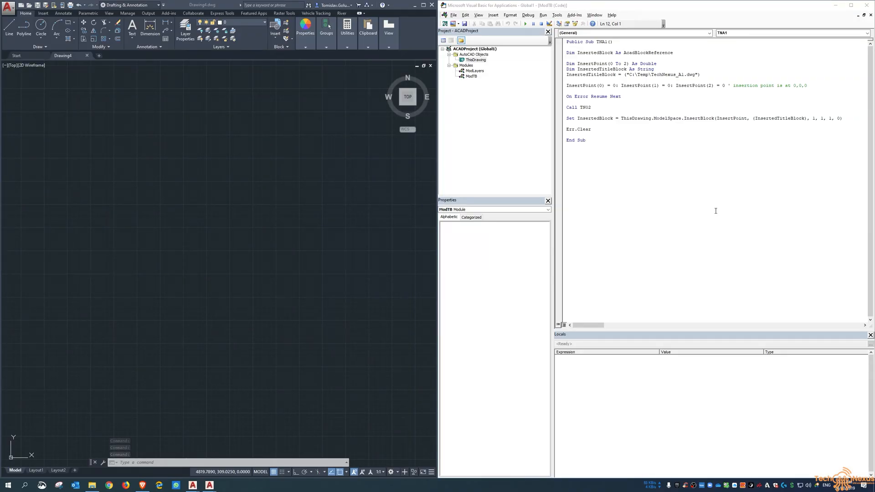
{"action": "mouse_move", "coordinate": [711, 207]}
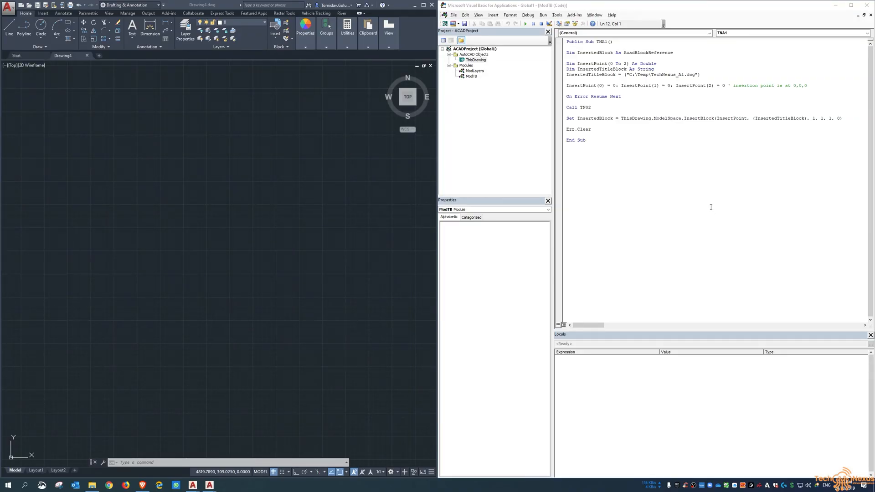
Step: Review the existing TNK1 code, selecting its insertion-point line for reference
{"action": "left_click_drag", "start_coordinate": [567, 41], "coordinate": [620, 95]}
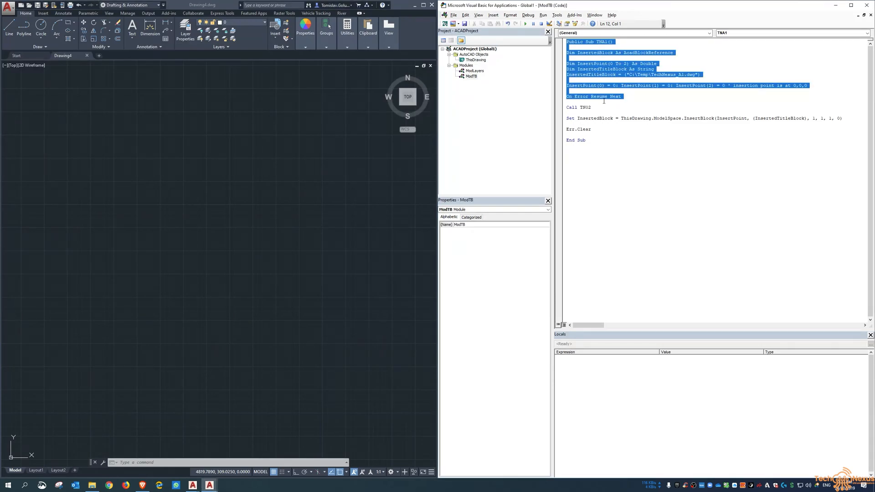
{"action": "left_click", "coordinate": [589, 84]}
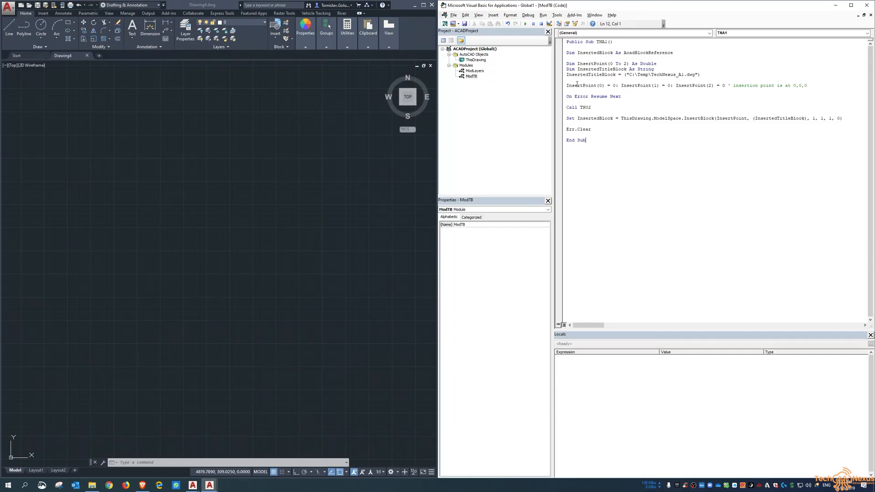
{"action": "left_click_drag", "start_coordinate": [578, 84], "coordinate": [761, 85]}
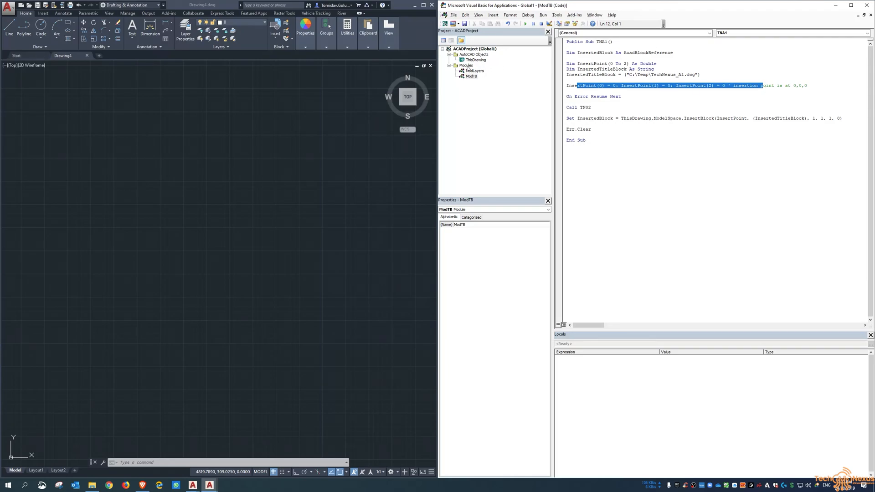
Step: Insert a new module under Modules and rename Module1 to ModBlocks
{"action": "right_click", "coordinate": [471, 65]}
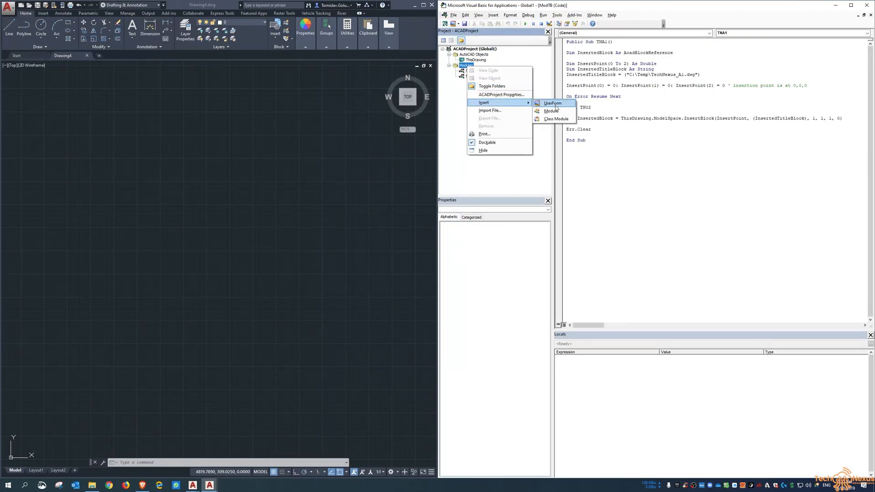
{"action": "left_click", "coordinate": [549, 110]}
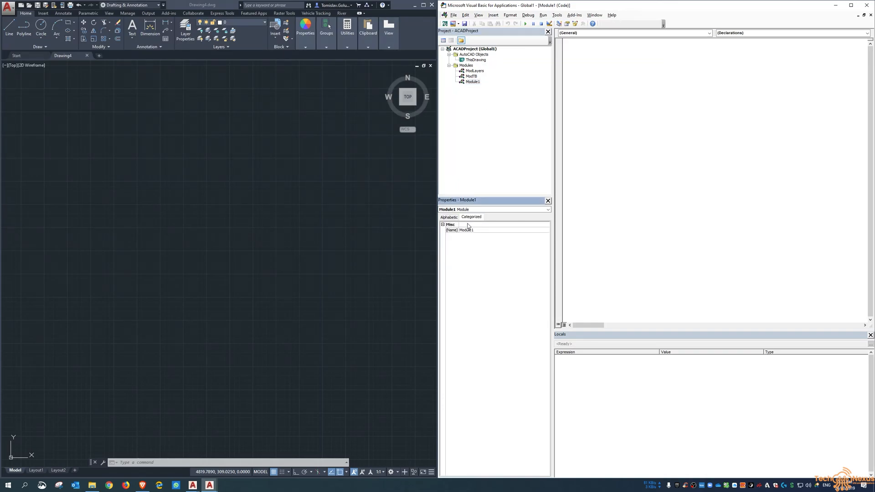
{"action": "left_click", "coordinate": [448, 217]}
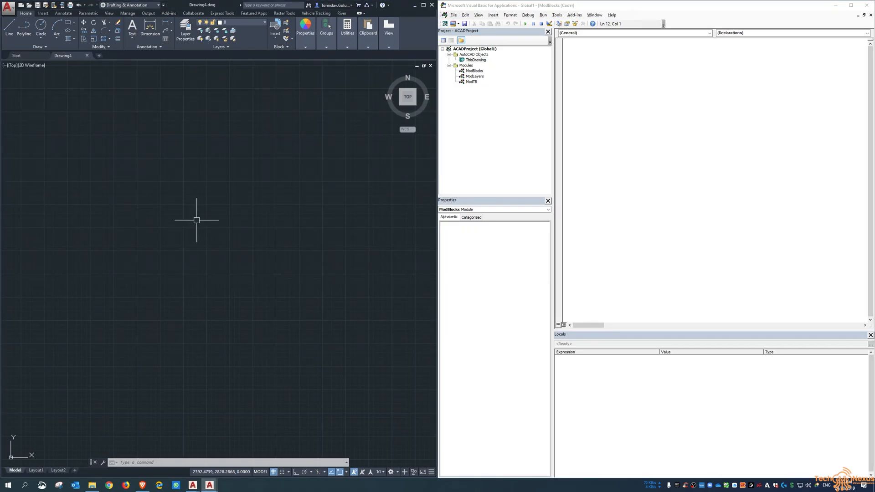
{"action": "mouse_move", "coordinate": [197, 216]}
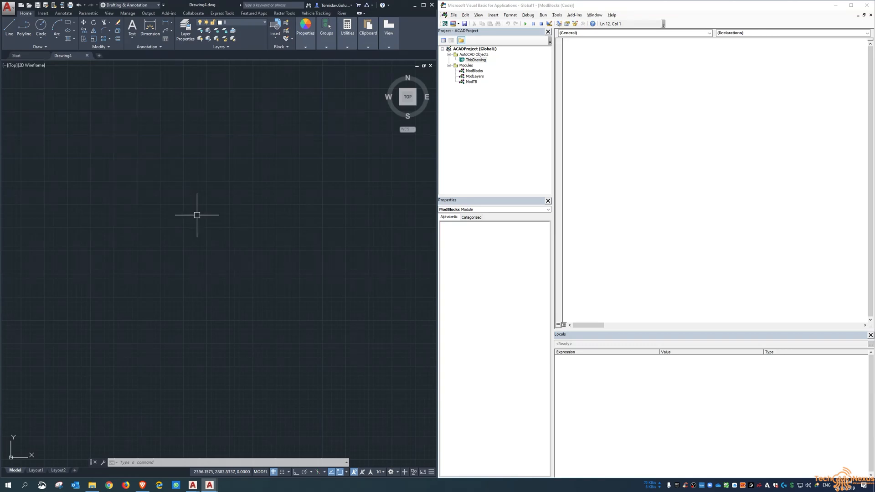
{"action": "mouse_move", "coordinate": [392, 188]}
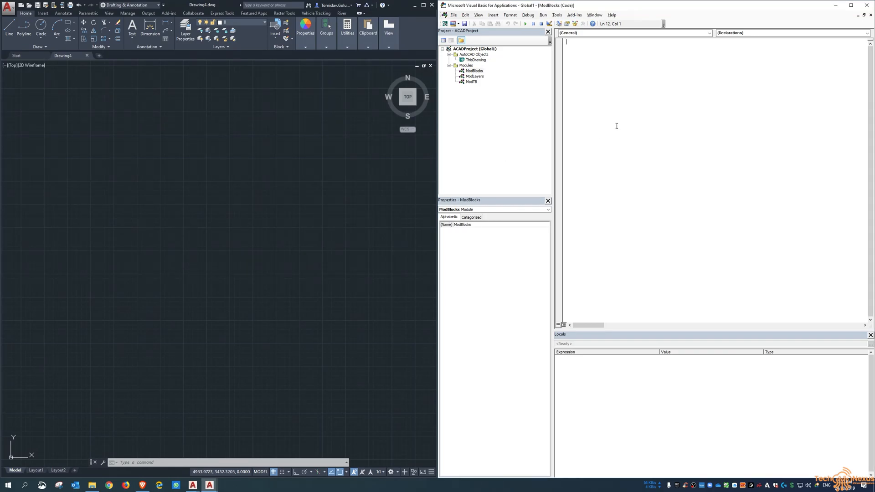
Step: Write Public Sub TNBLOCKS() with Dim InsertedBlock As AcadBlockReference
{"action": "type", "text": "public sub"}
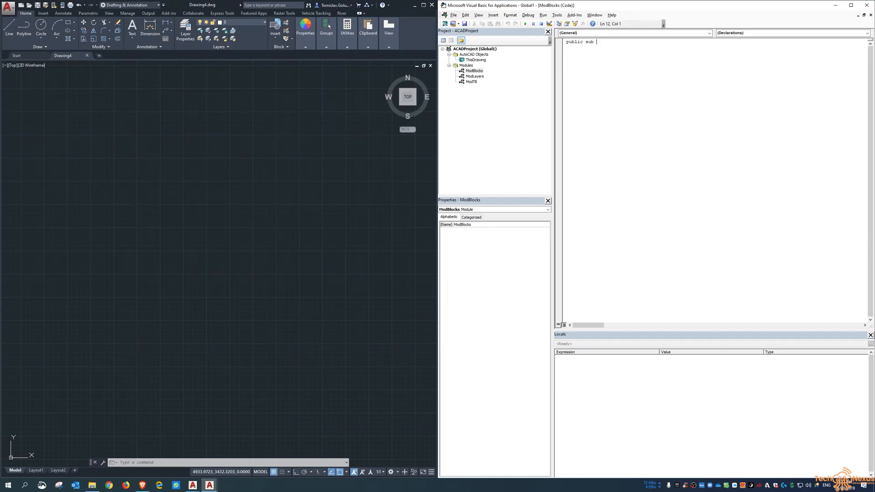
{"action": "type", "text": "T"}
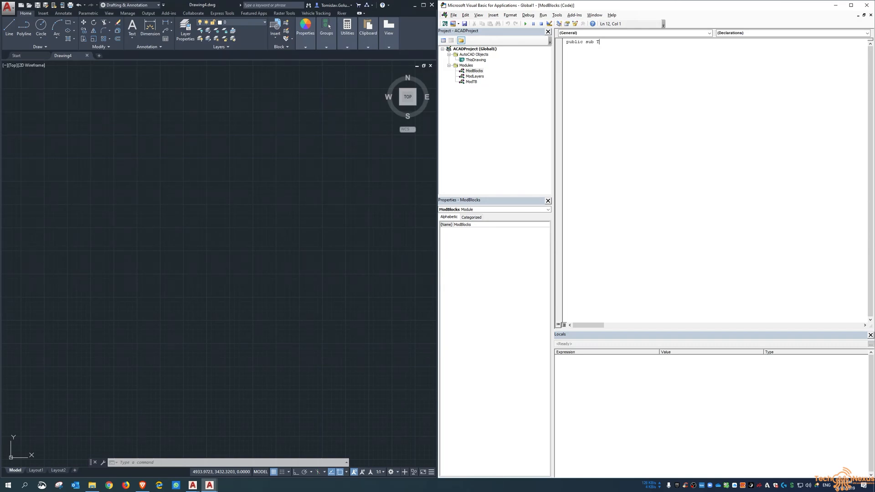
{"action": "type", "text": "NBLOCKS()"}
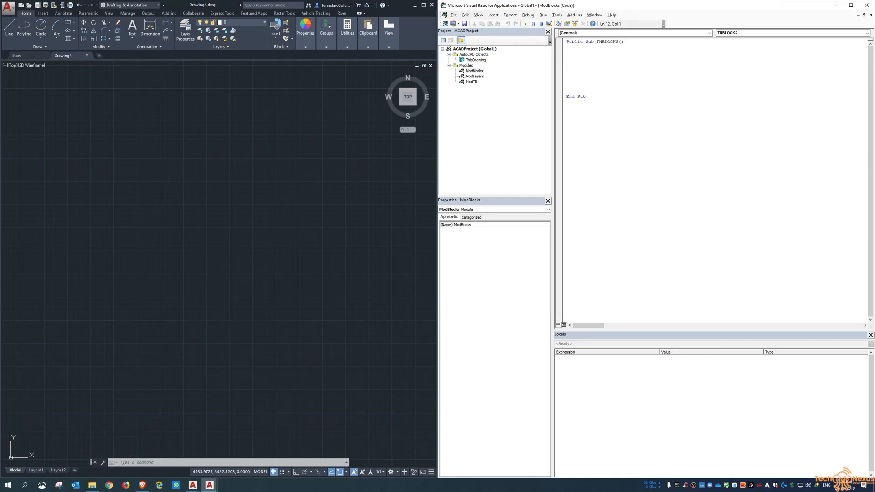
{"action": "type", "text": "dim inserted"}
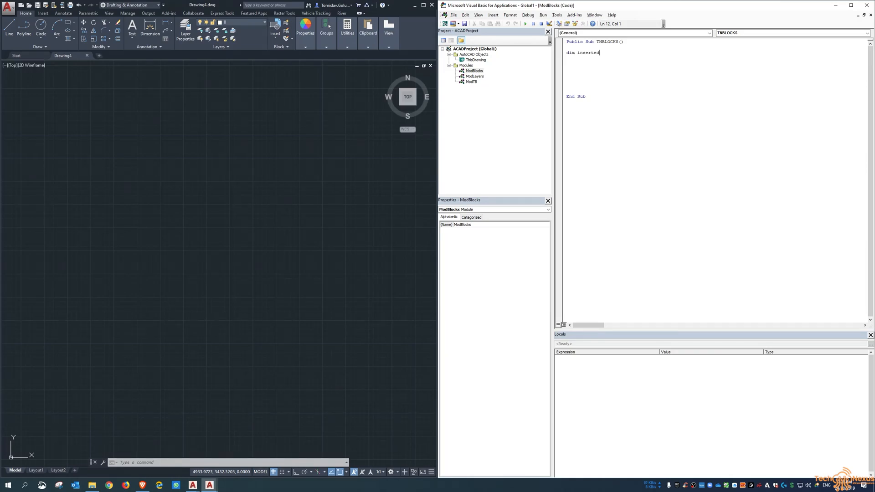
{"action": "type", "text": "block as ac"}
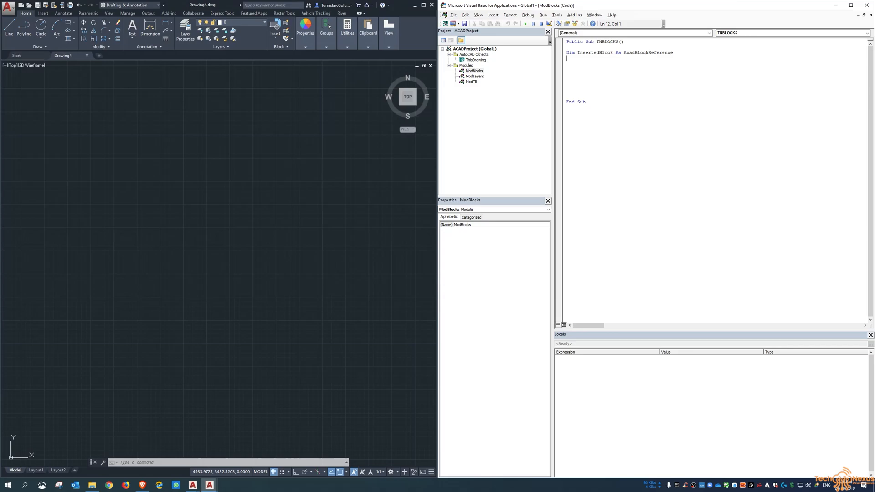
Step: Declare InsertedNotes As String and set it to "C:\Temp\block_test.dwg"
{"action": "type", "text": "Dim Inser"}
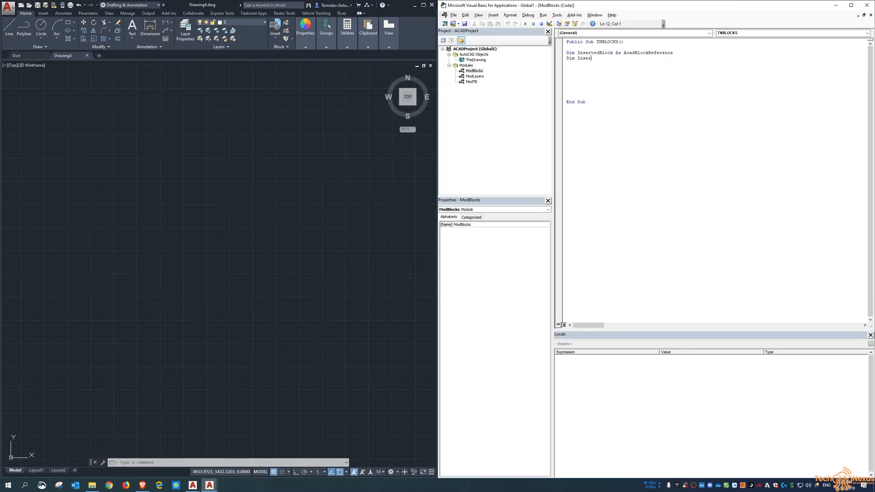
{"action": "type", "text": "tedNotes"}
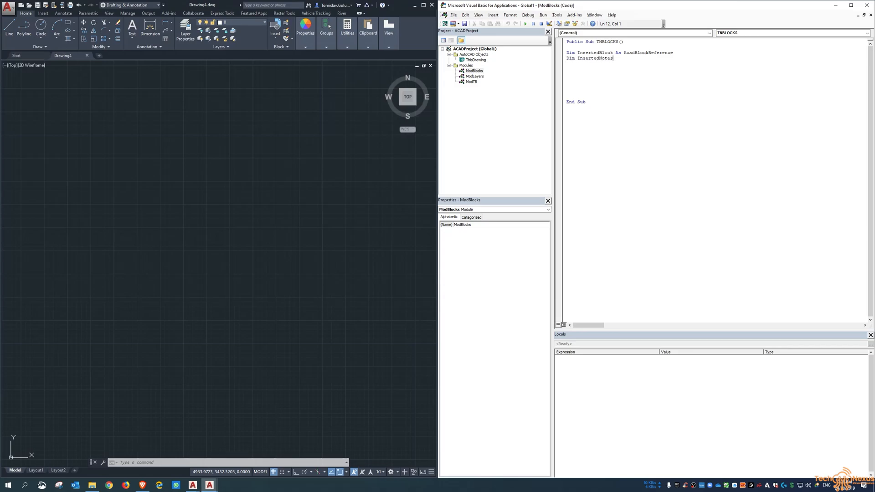
{"action": "type", "text": "as"}
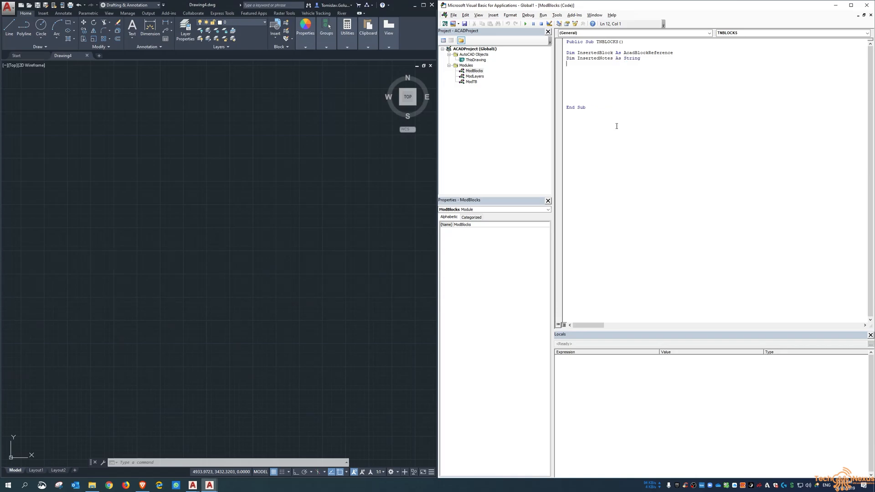
{"action": "type", "text": "inserted"}
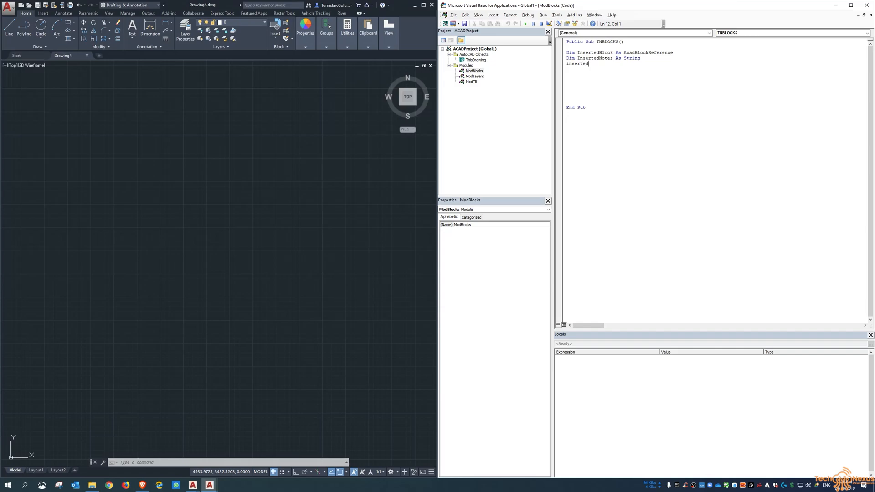
{"action": "type", "text": "notes ="}
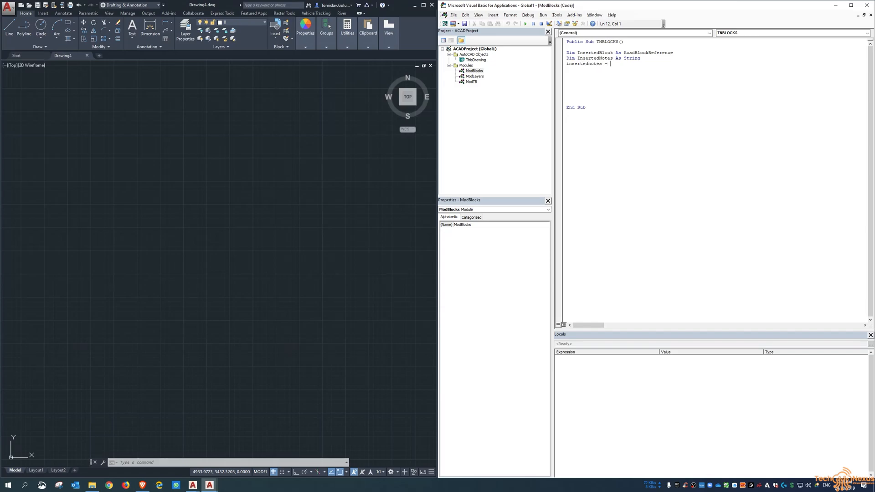
{"action": "type", "text": "(\"C:"}
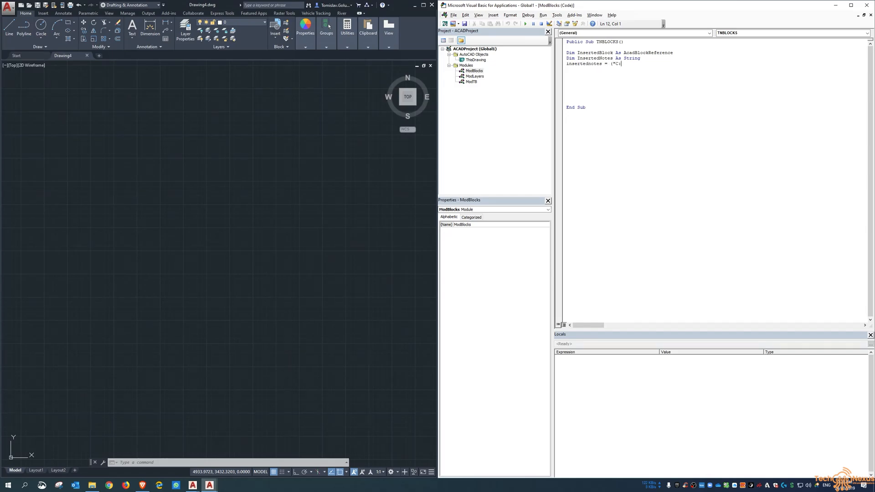
{"action": "type", "text": "Temp\\"}
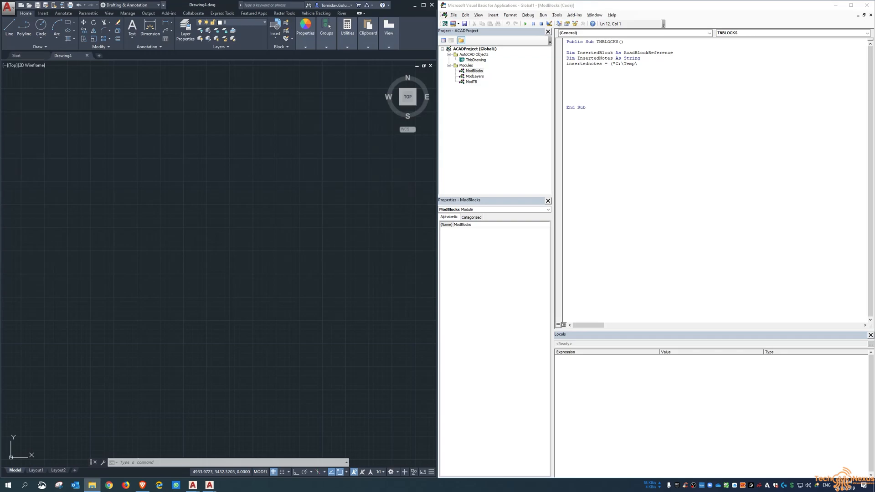
{"action": "type", "text": "block test.dwg"}
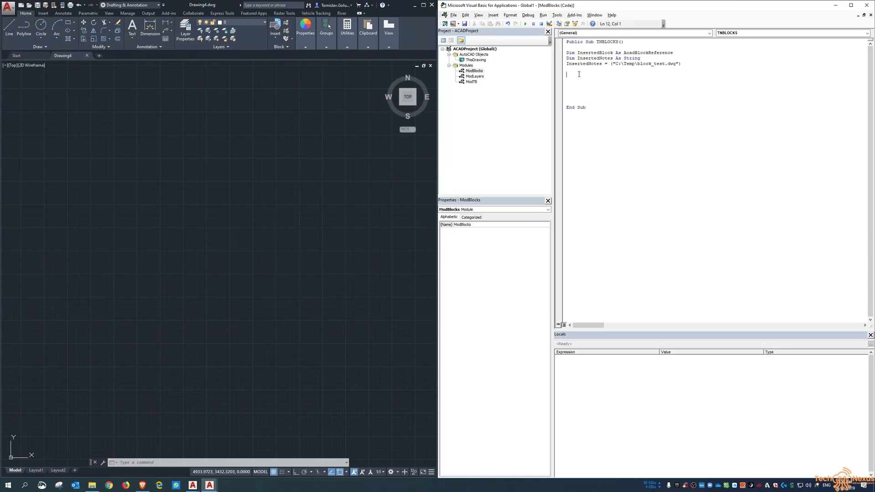
Step: Declare InsertionPoint As Variant in the TNBLOCKS sub
{"action": "type", "text": "dim"}
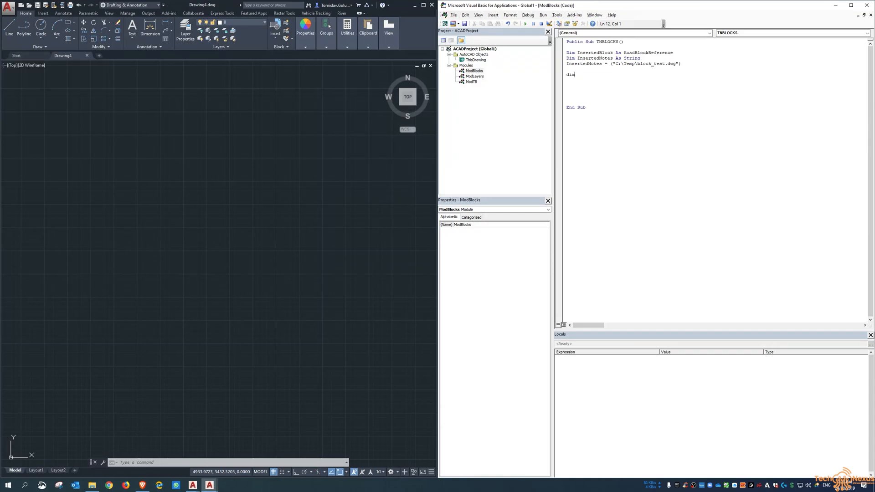
{"action": "type", "text": "Inserti"}
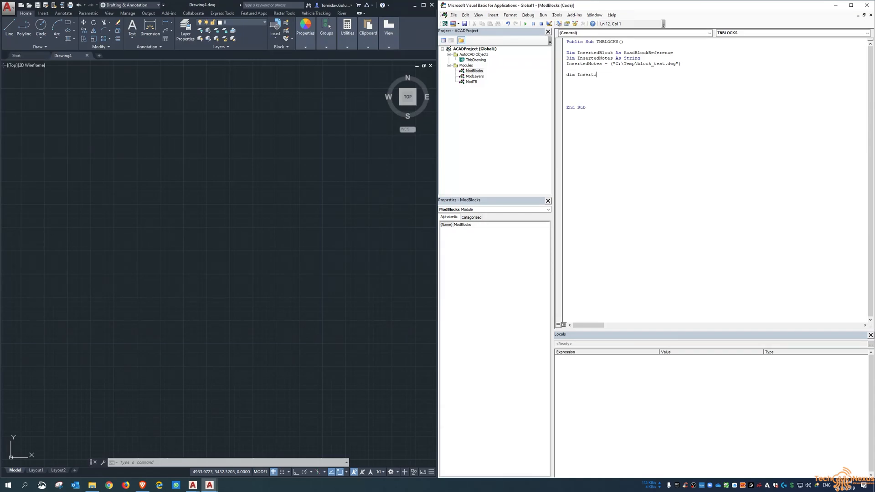
{"action": "type", "text": "onPoint"}
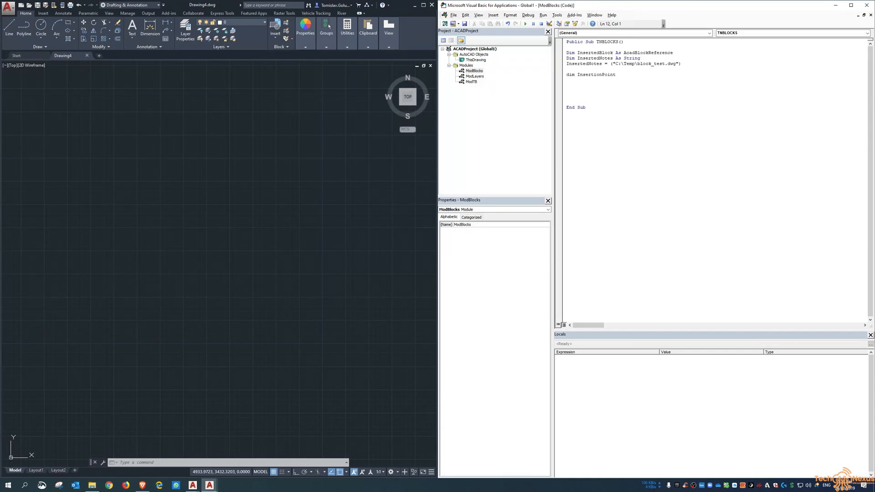
{"action": "type", "text": "as varian"}
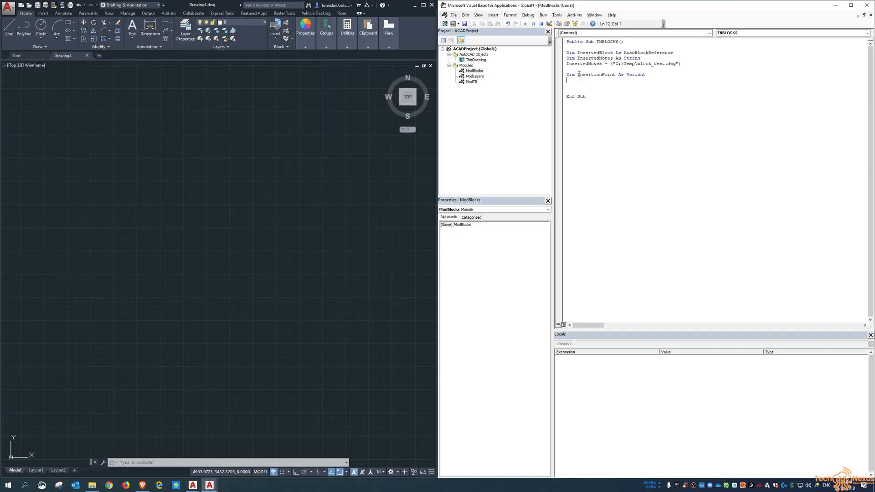
Step: Set InsertionPoint via ThisDrawing.Utility.GetPoint with prompt "Where do you want to insert the block?"
{"action": "type", "text": "InsertionPoint"}
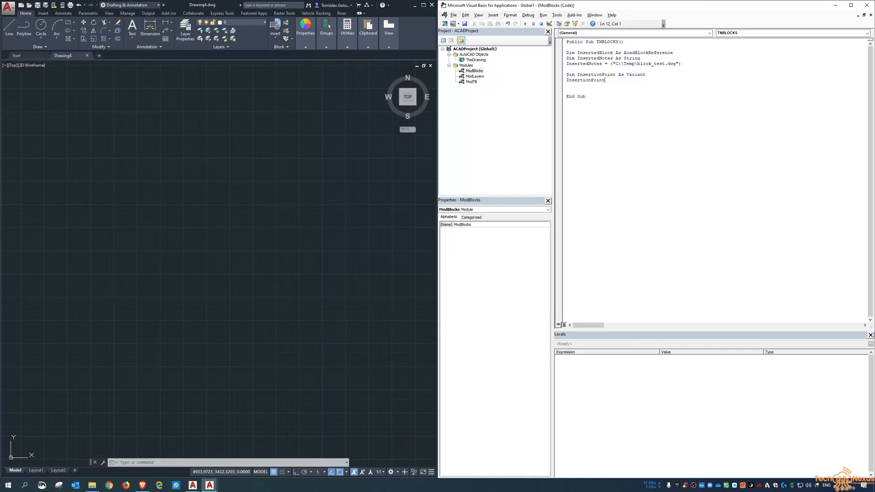
{"action": "type", "text": "= thisdrawing.Utility.getpoint"}
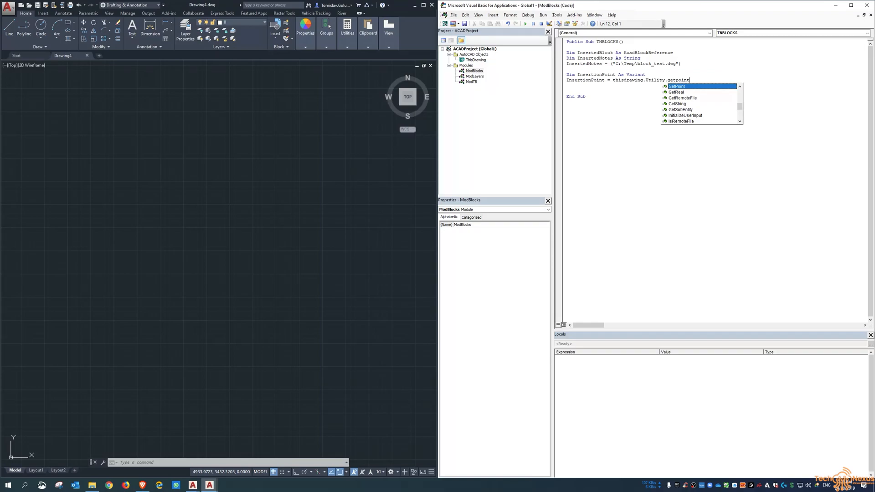
{"action": "type", "text": "(,"}
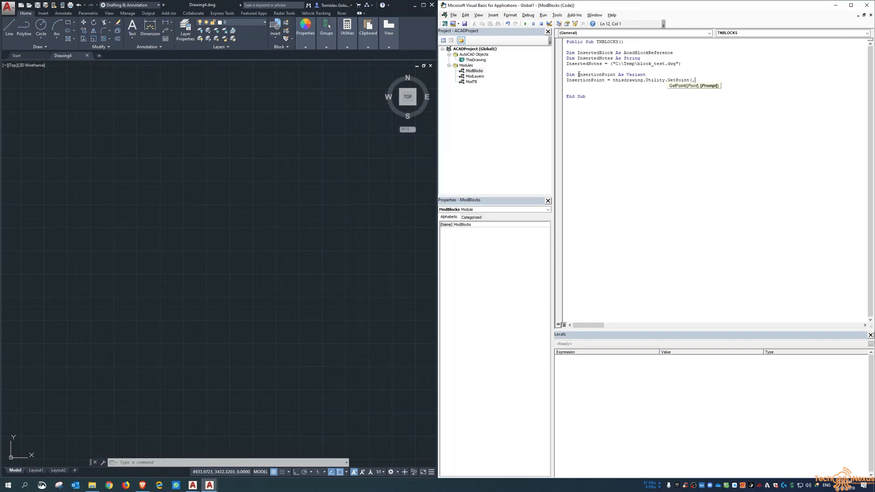
{"action": "type", "text": "0"}
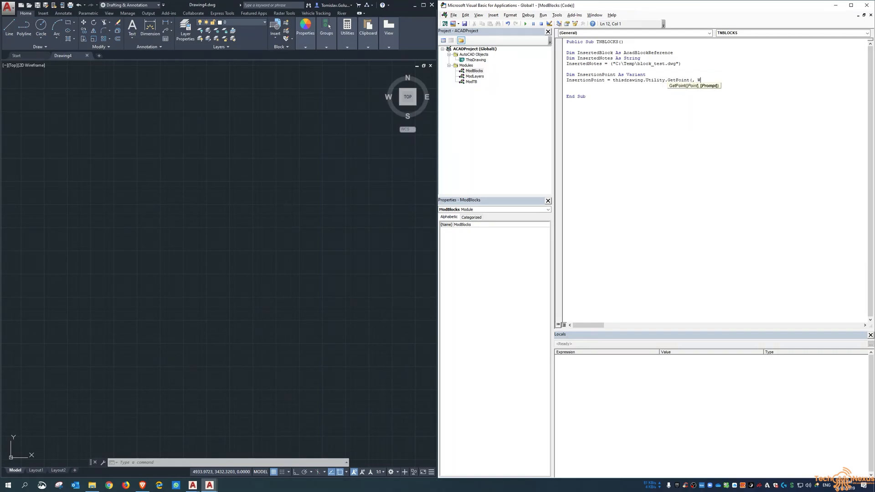
{"action": "type", "text": "Where do you want to insert the bl"}
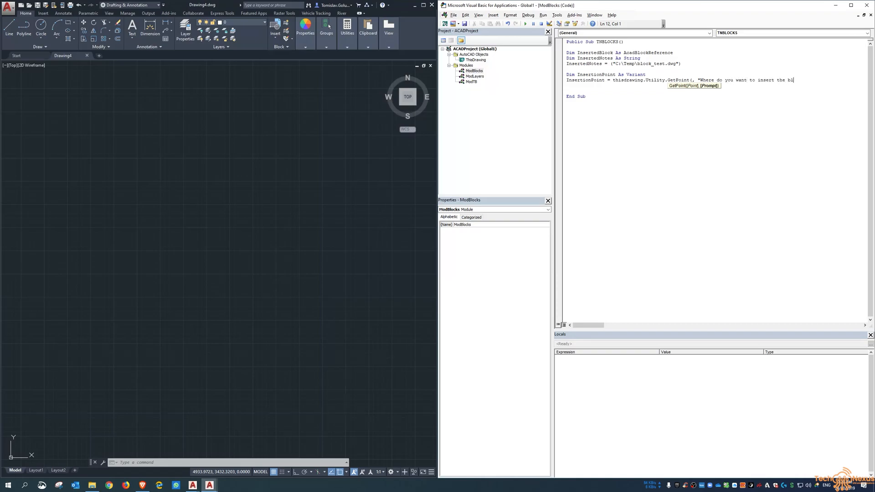
{"action": "type", "text": "ock?\""}
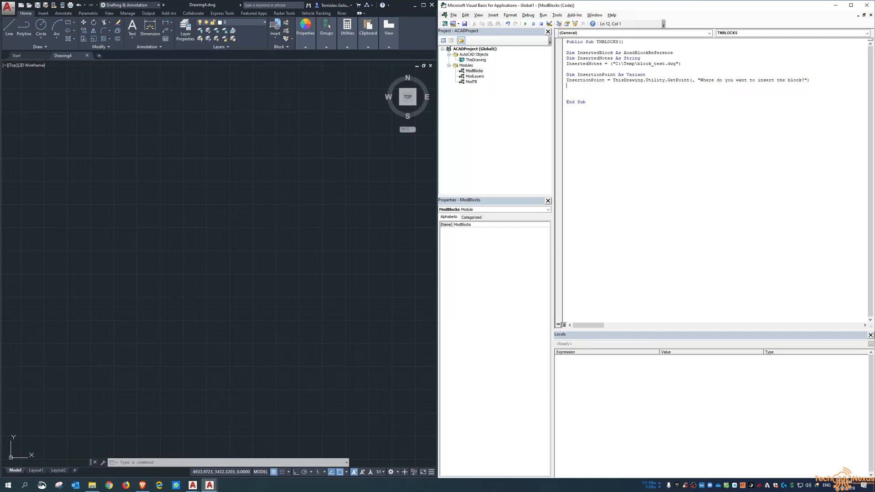
{"action": "type", "text": "on error resume next"}
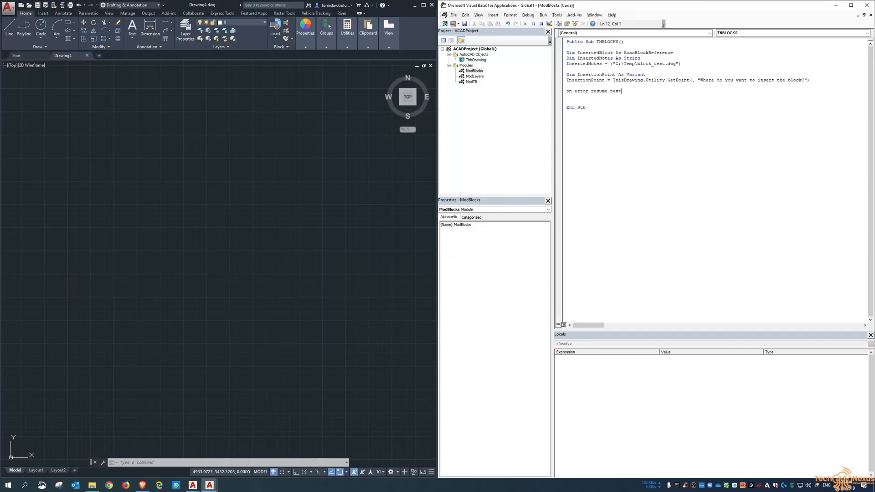
Step: Add On Error Resume Next, Err.Clear and a Call TN02 line to TNBLOCKS
{"action": "type", "text": "Err.Clear"}
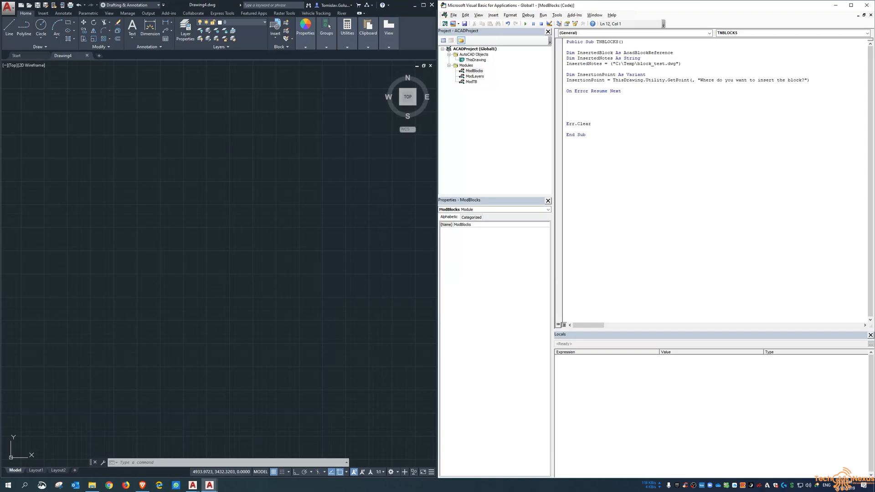
{"action": "type", "text": "call l"}
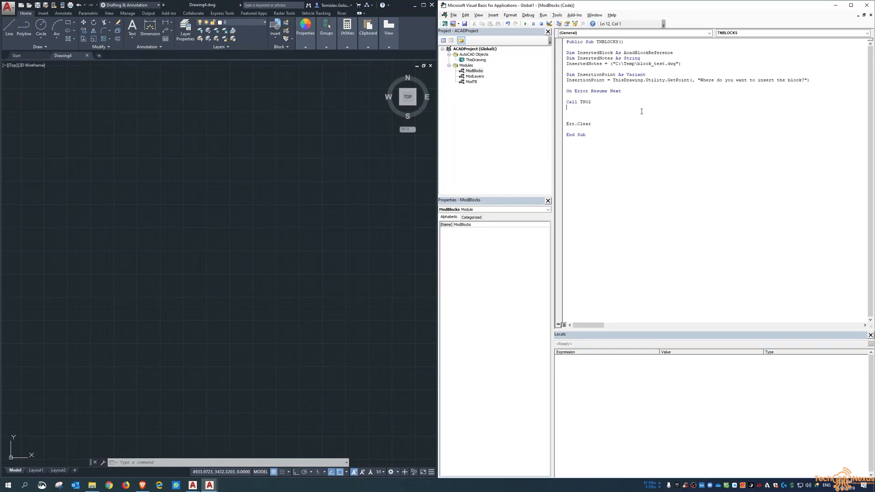
{"action": "mouse_move", "coordinate": [639, 208]}
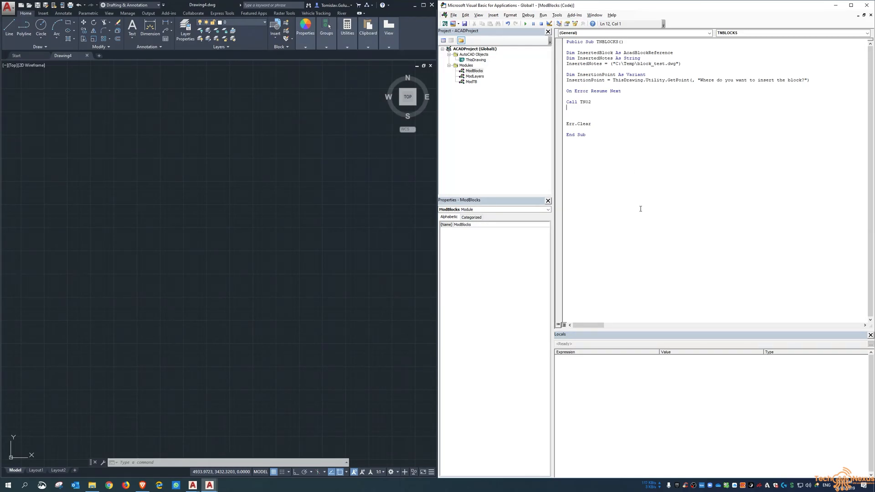
{"action": "mouse_move", "coordinate": [658, 379]}
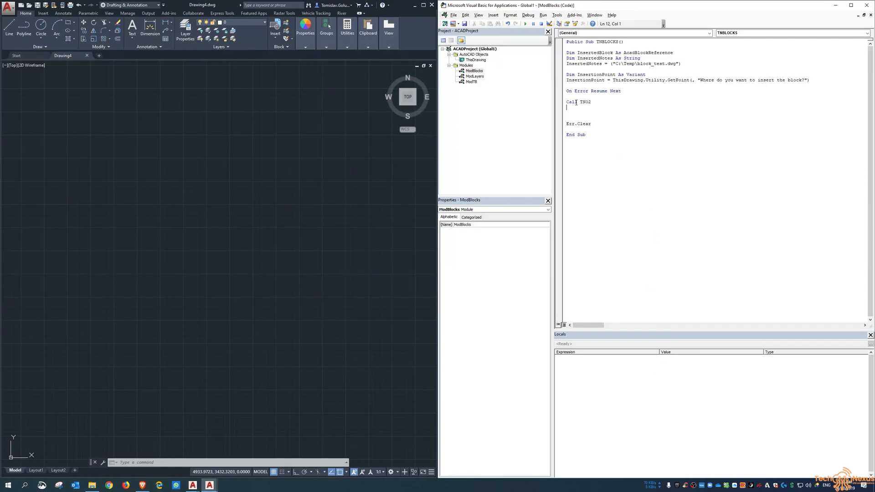
{"action": "mouse_move", "coordinate": [594, 111]}
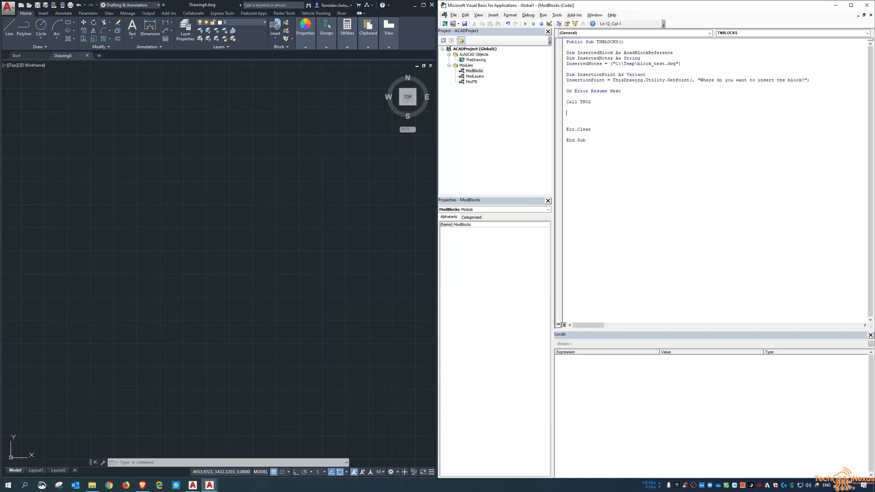
Step: Set InsertedBlock = ThisDrawing.ModelSpace.InsertBlock(InsertionPoint, (InsertedNotes), 1, 1, 1, 0)
{"action": "type", "text": "set"}
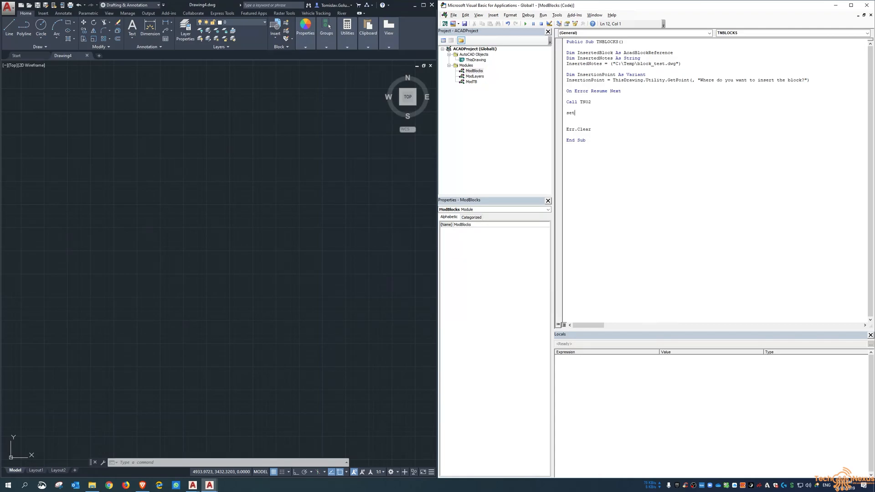
{"action": "type", "text": "insertedblock ="}
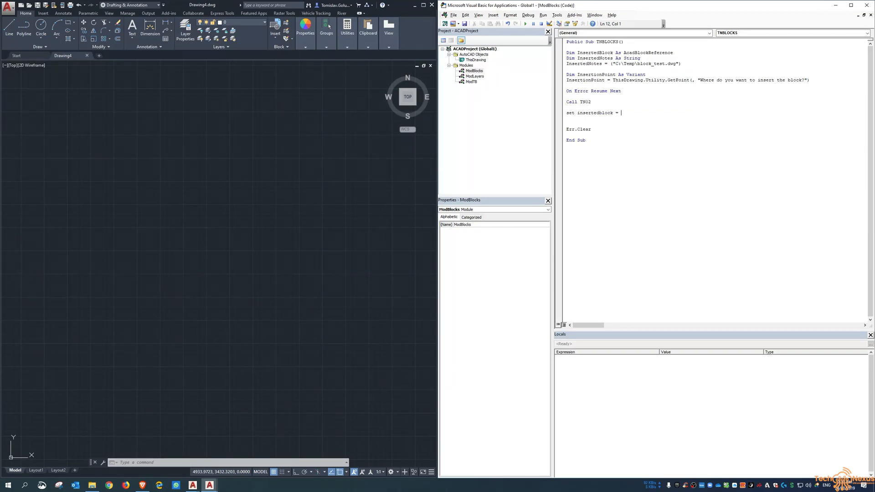
{"action": "type", "text": "thisdrawing."}
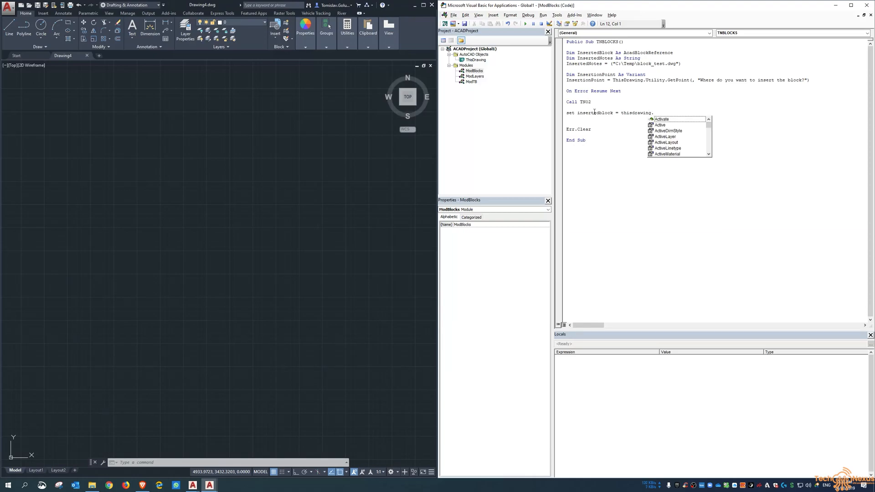
{"action": "type", "text": "ModelSpace."}
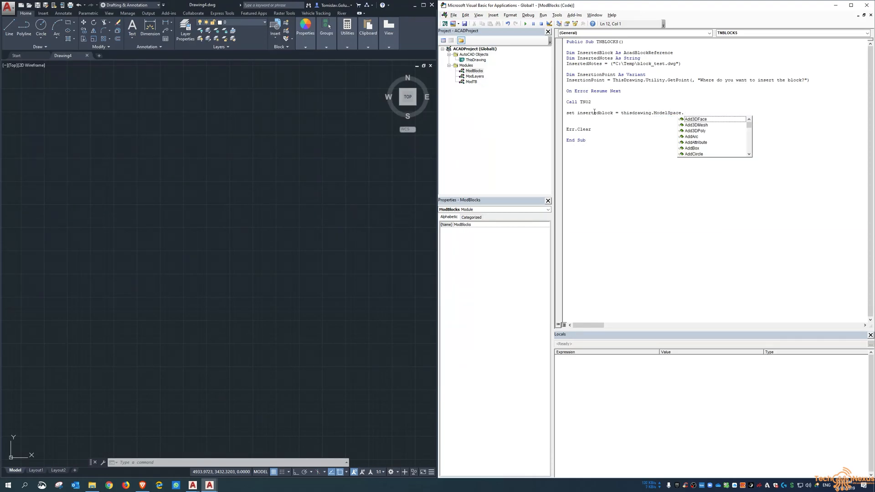
{"action": "type", "text": "insertblock("}
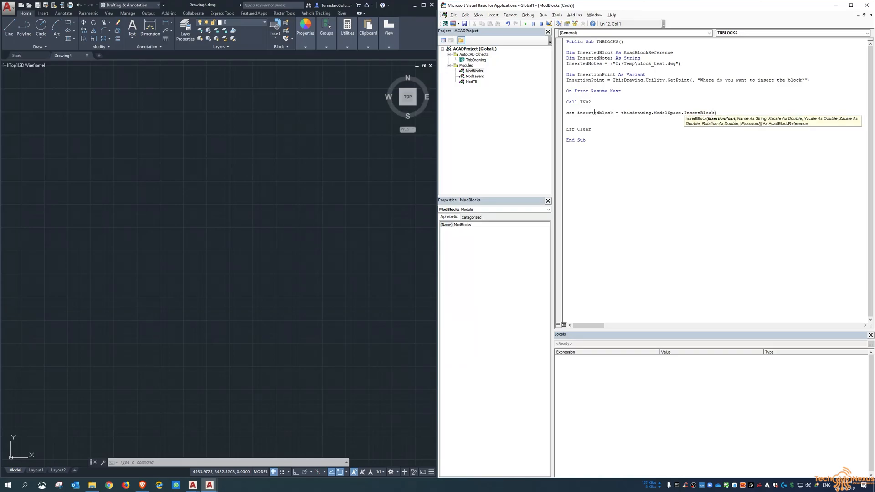
{"action": "type", "text": "insertionpoint,"}
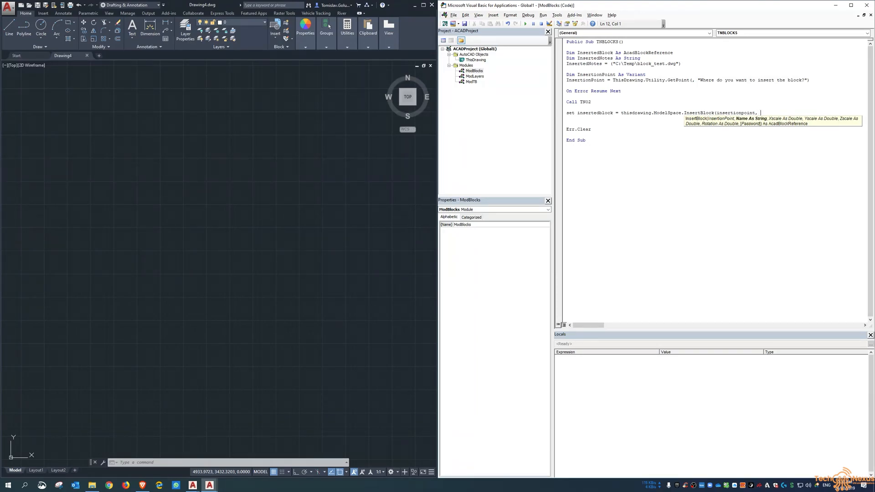
{"action": "type", "text": "(inserte"}
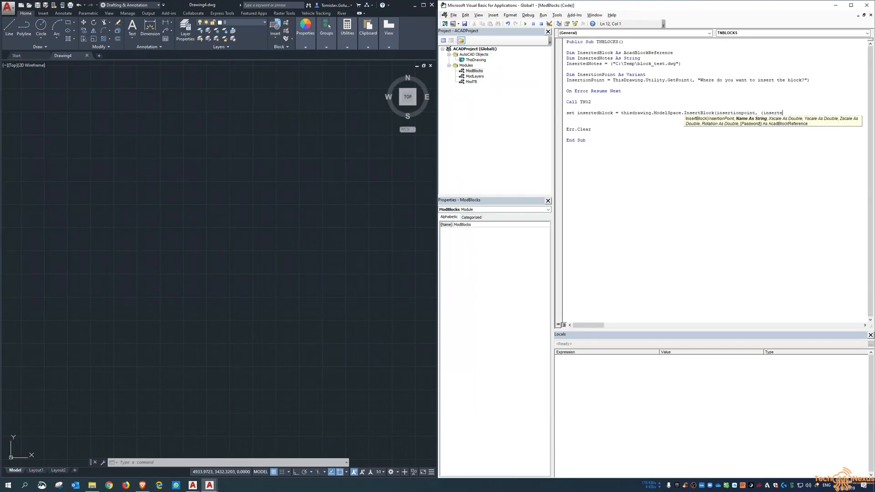
{"action": "type", "text": "d"}
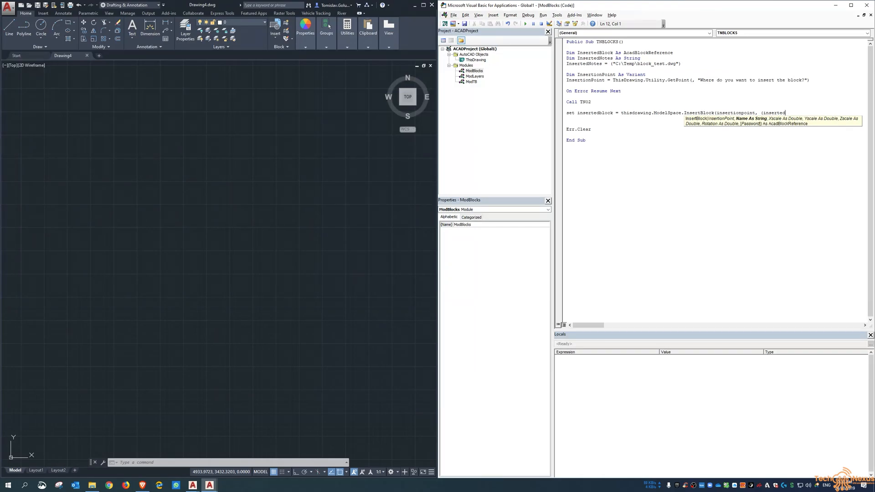
{"action": "type", "text": "notes), 1, 1, 1, 0)"}
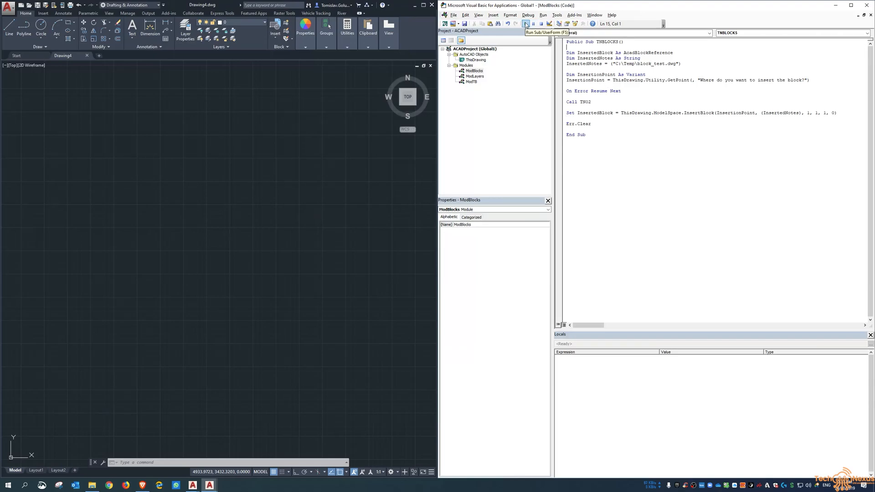
Step: Step through TNBLOCKS with F8 until execution enters Public Sub TN02()
{"action": "left_click", "coordinate": [525, 24]}
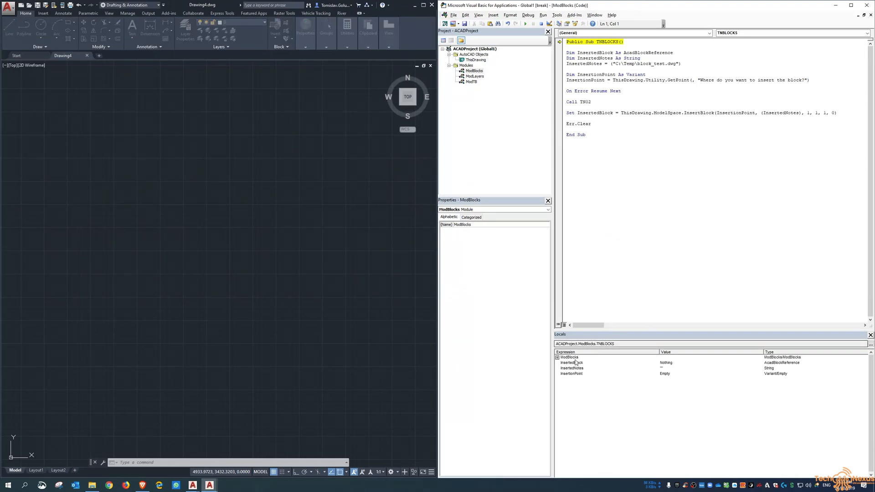
{"action": "left_click", "coordinate": [568, 357]}
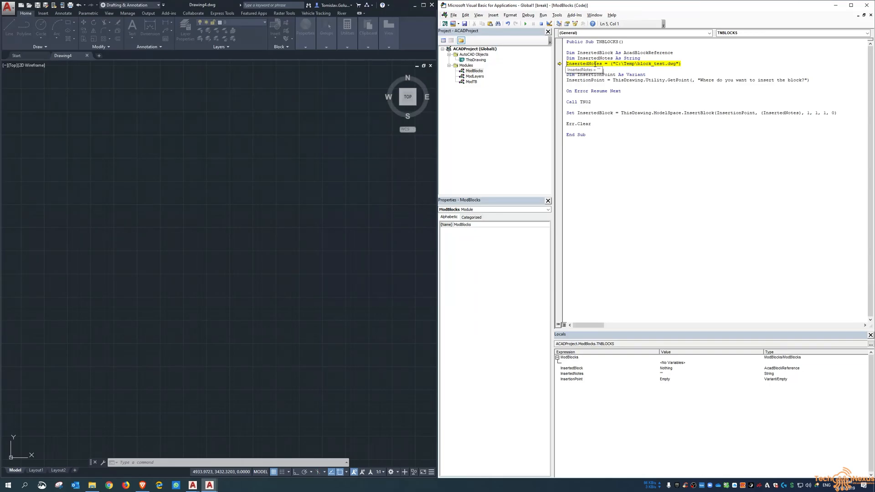
{"action": "key", "text": "F8"}
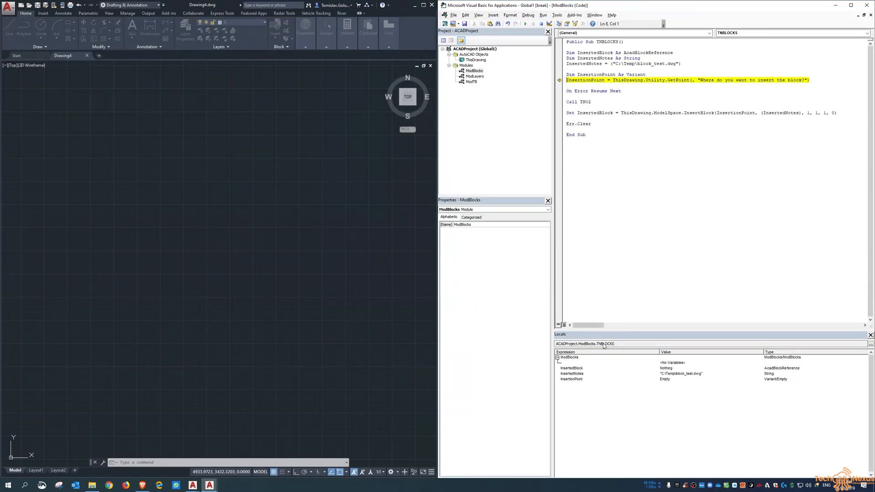
{"action": "left_click", "coordinate": [478, 15]}
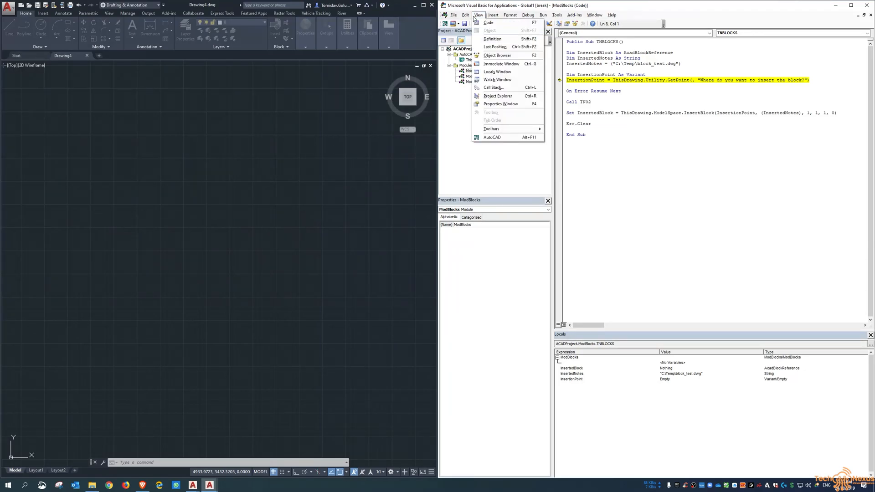
{"action": "mouse_move", "coordinate": [591, 368]}
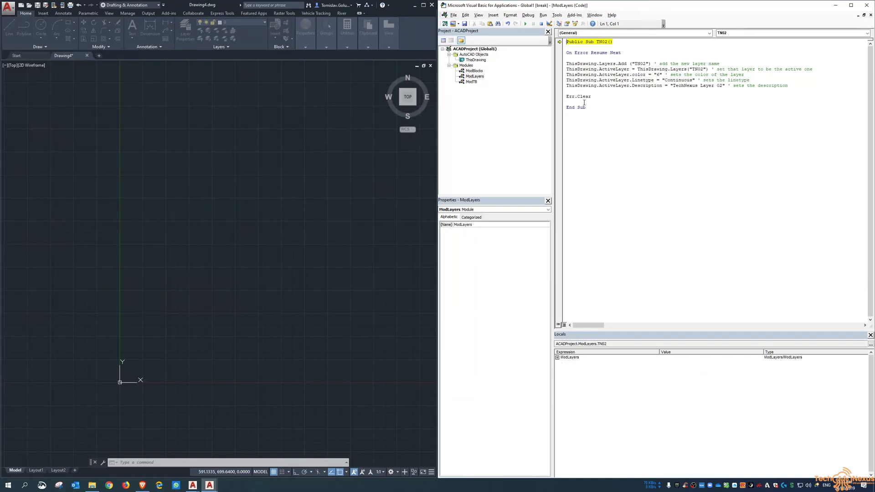
Step: Step with F8 through TN02, the InsertBlock line and Err.Clear until the macro ends
{"action": "key", "text": "F8"}
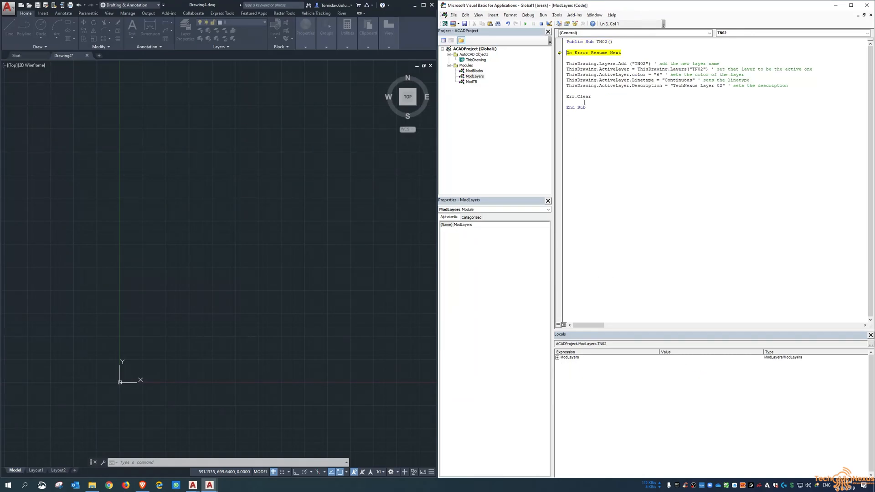
{"action": "key", "text": "F8"}
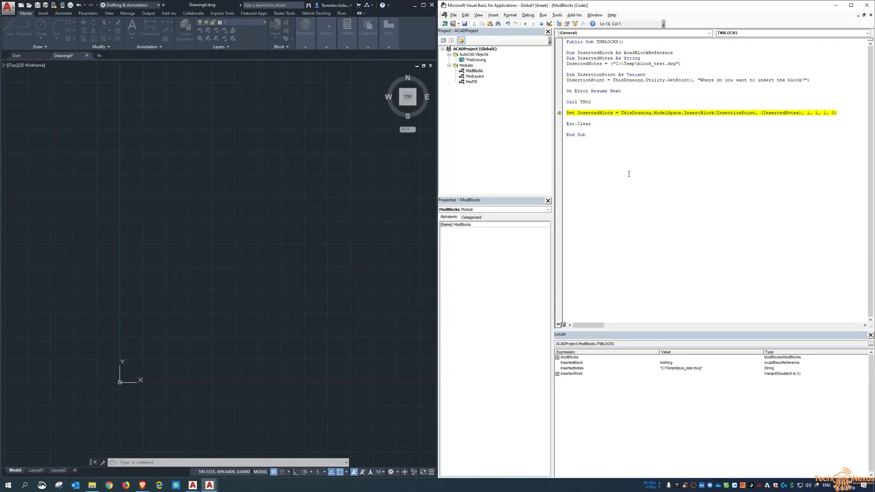
{"action": "key", "text": "F8"}
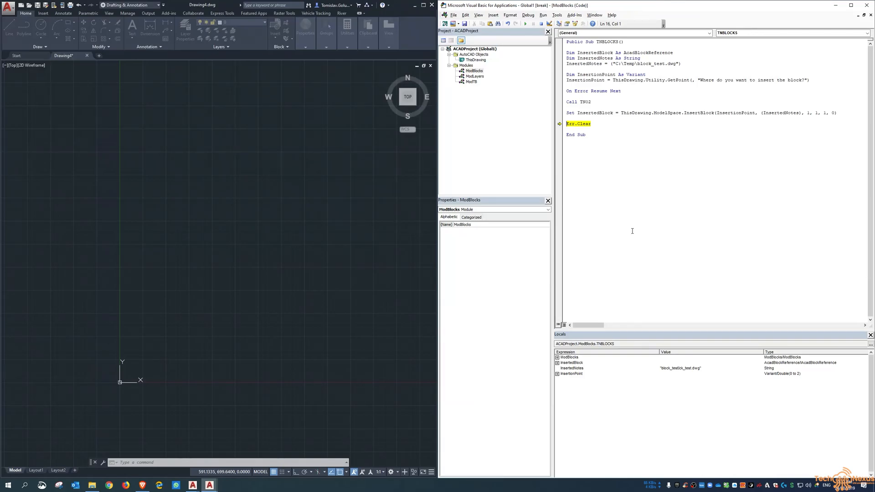
{"action": "key", "text": "F8"}
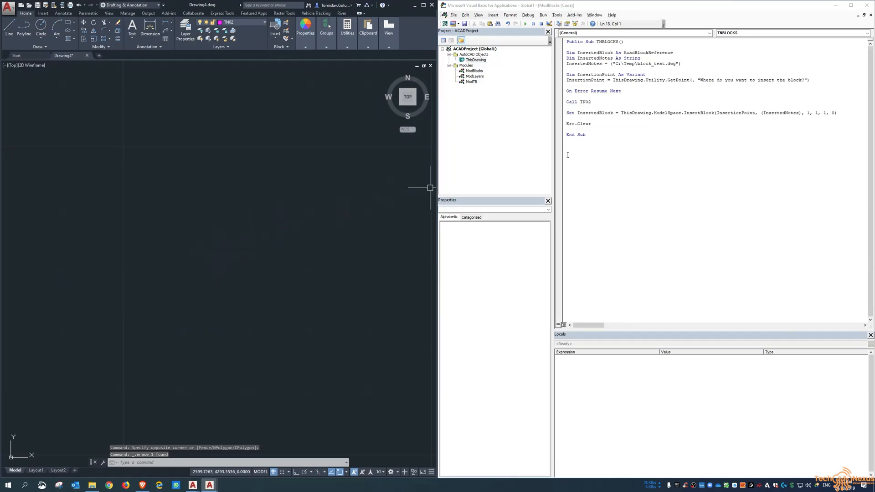
Step: Add a ZoomExtents line after Err.Clear in TNBLOCKS and rerun the macro
{"action": "left_click", "coordinate": [523, 24]}
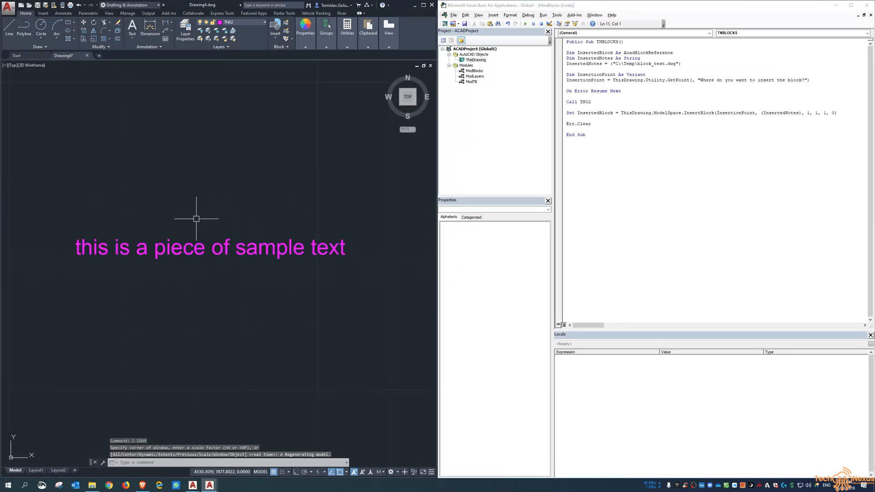
{"action": "left_click", "coordinate": [473, 71]}
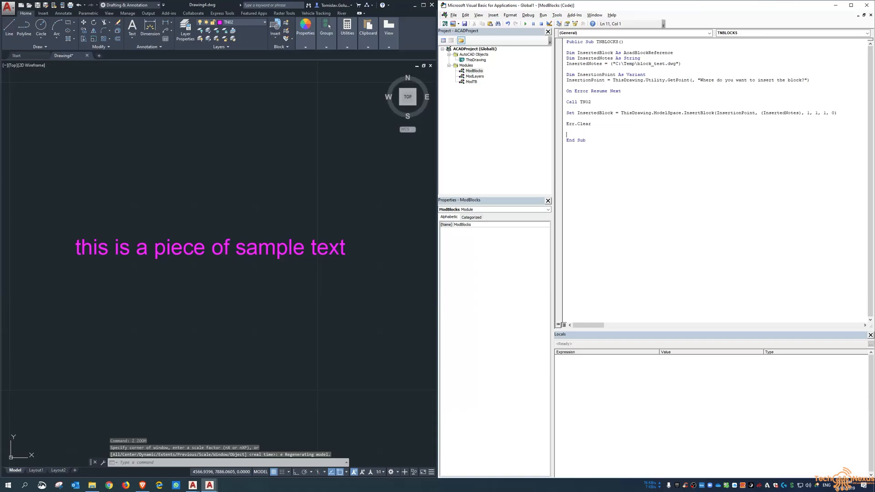
{"action": "type", "text": "this"}
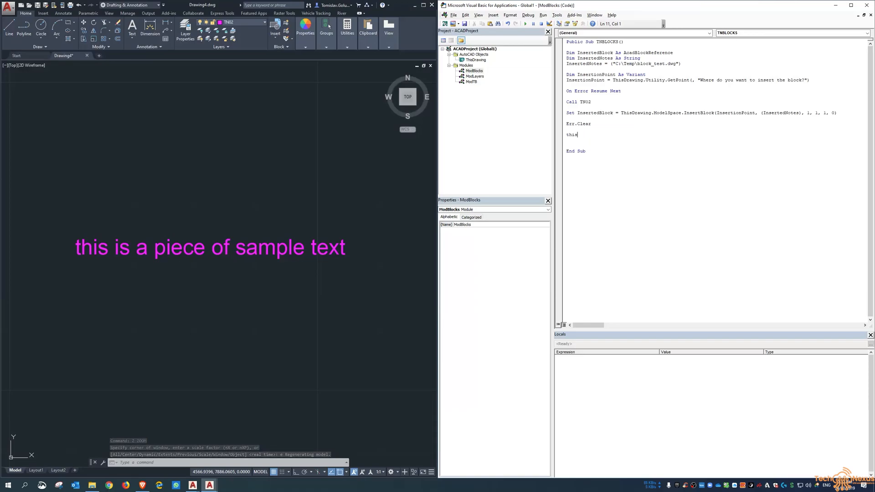
{"action": "type", "text": "drawing.ZoomExtents"}
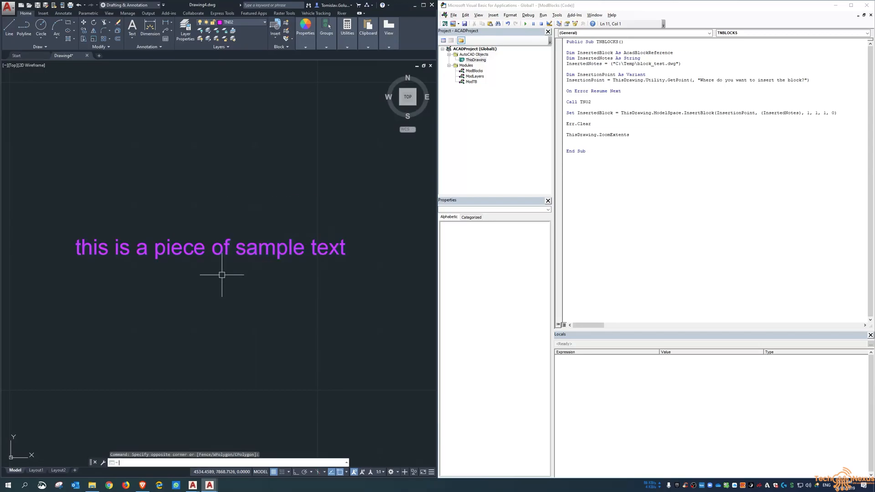
{"action": "left_click", "coordinate": [524, 24]}
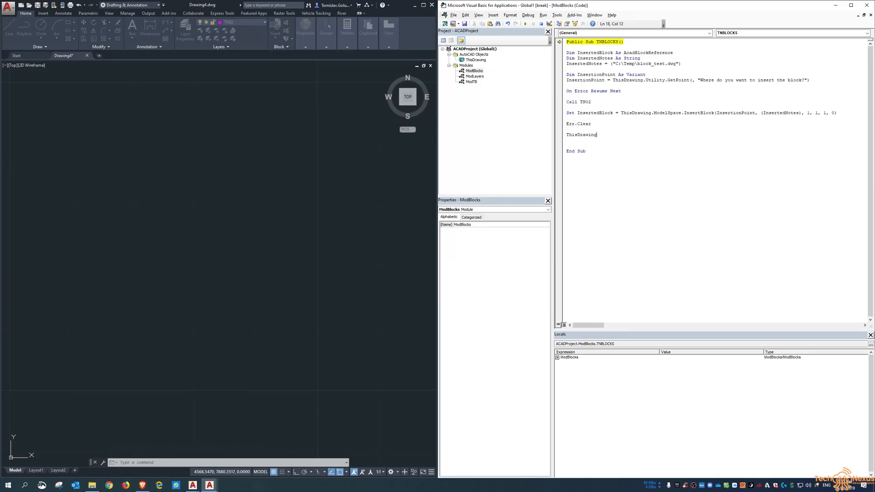
{"action": "type", "text": ".rc"}
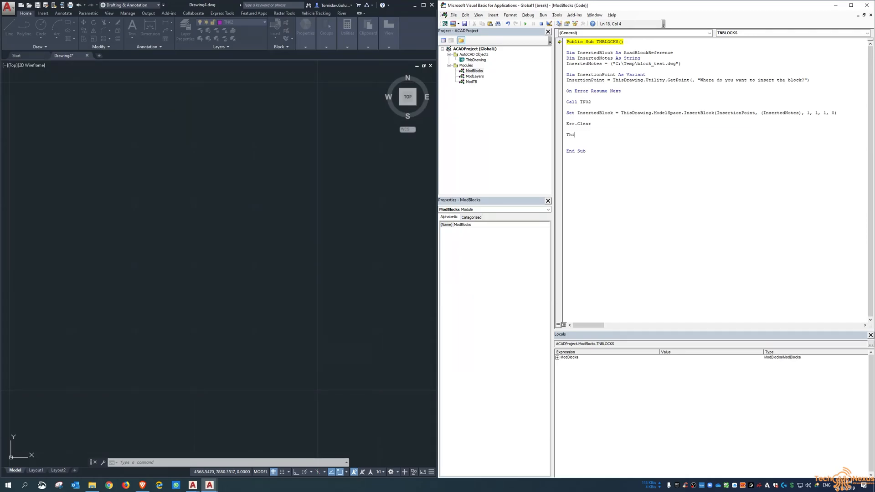
{"action": "type", "text": "zoomext"}
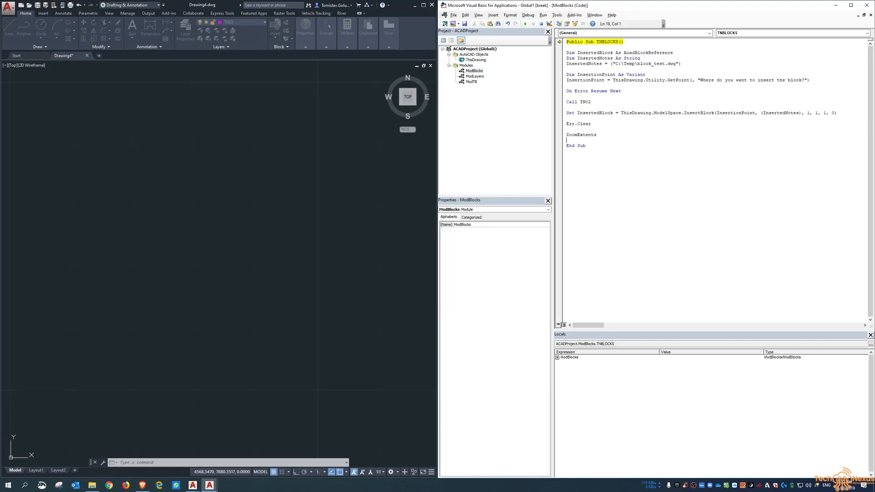
{"action": "left_click", "coordinate": [523, 24]}
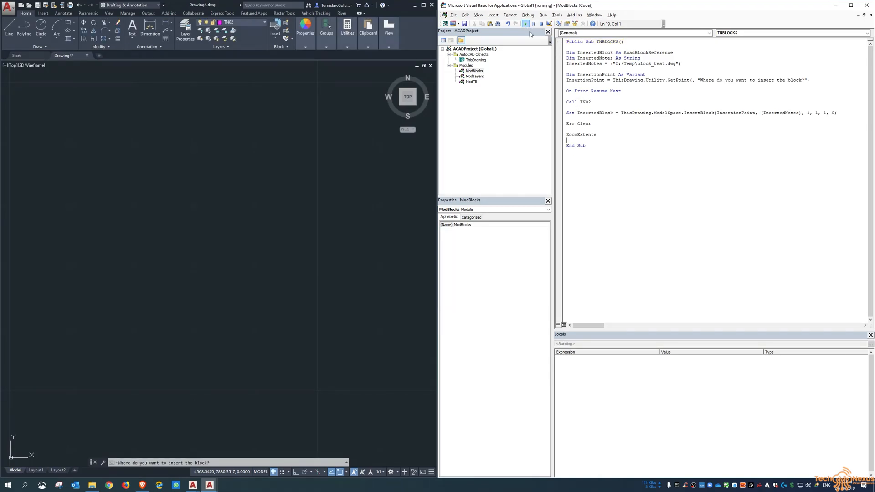
Step: Pick the insertion point so the sample text block appears, then check the zoomed drawing
{"action": "left_click", "coordinate": [541, 23]}
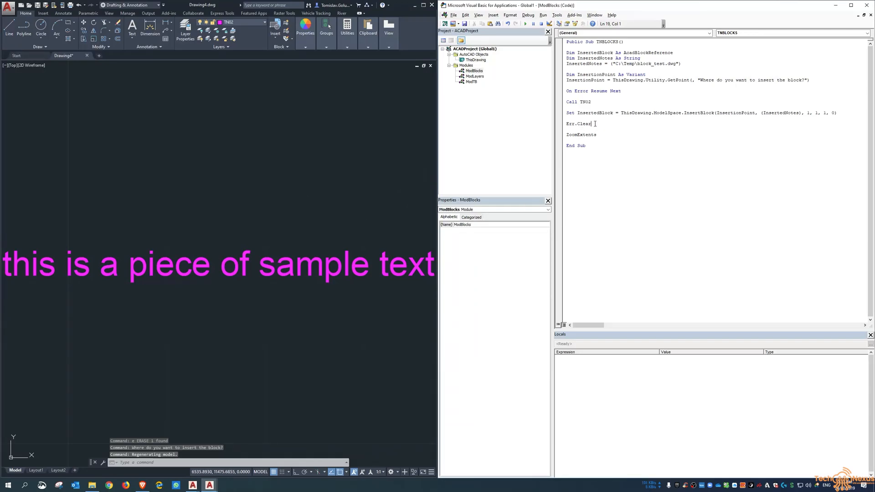
{"action": "left_click", "coordinate": [597, 135]}
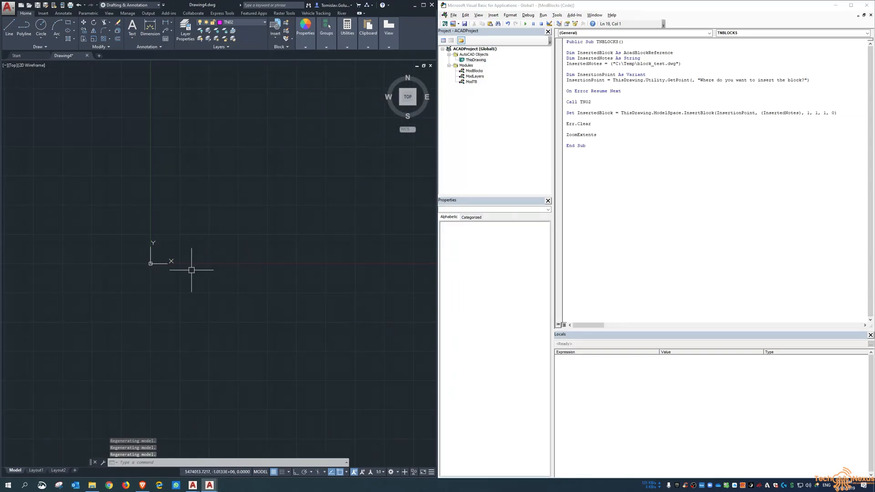
{"action": "left_click", "coordinate": [558, 101]}
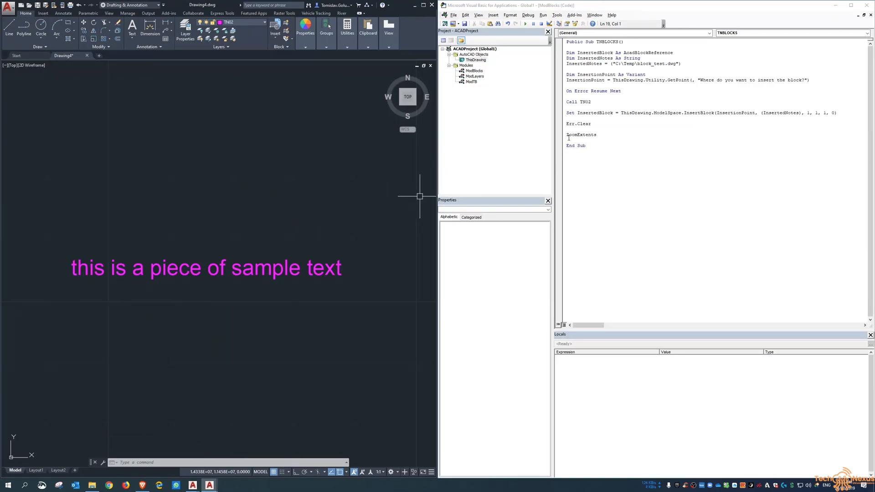
{"action": "double_click", "coordinate": [581, 135]}
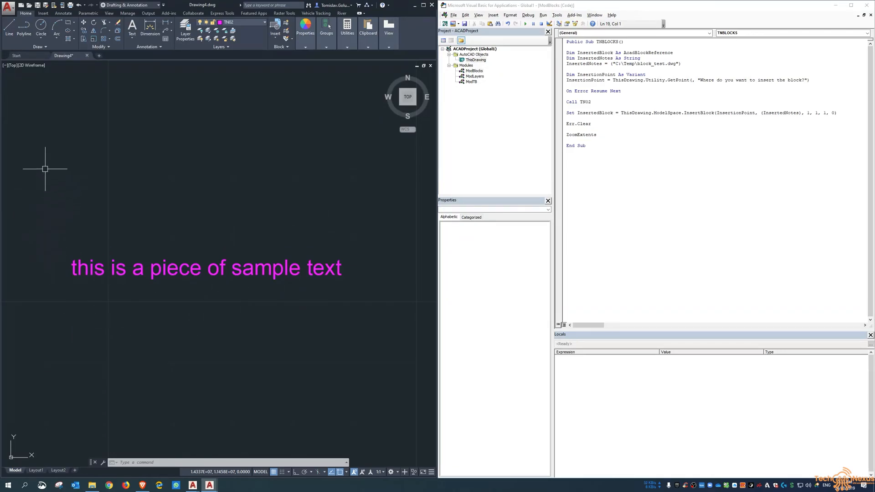
{"action": "mouse_move", "coordinate": [143, 271]}
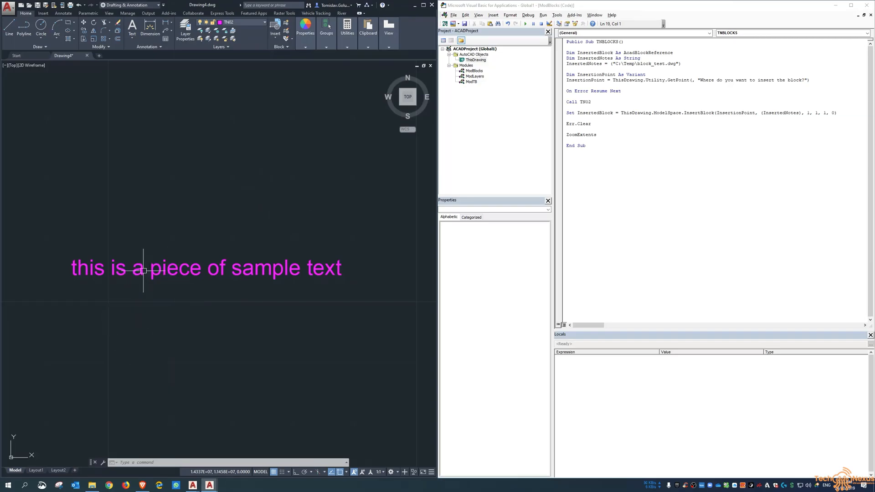
{"action": "mouse_move", "coordinate": [98, 337]}
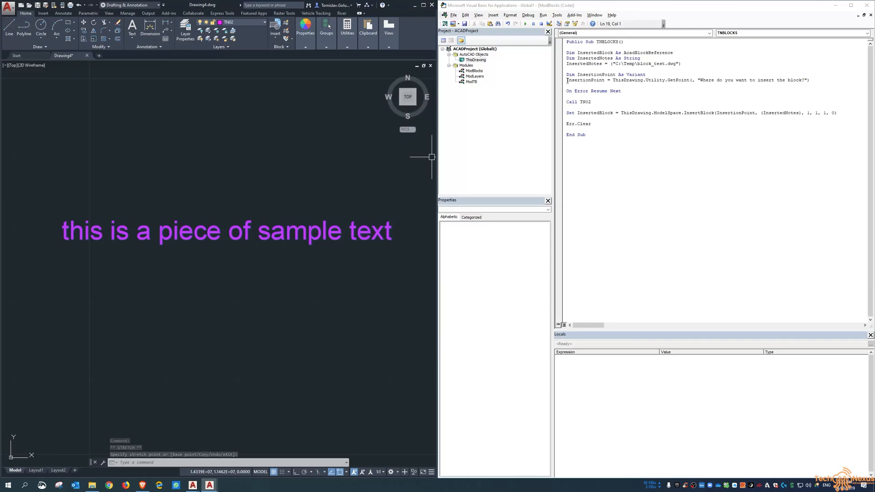
Step: Delete the ZoomExtents line so TNBLOCKS ends right after Err.Clear
{"action": "double_click", "coordinate": [678, 80]}
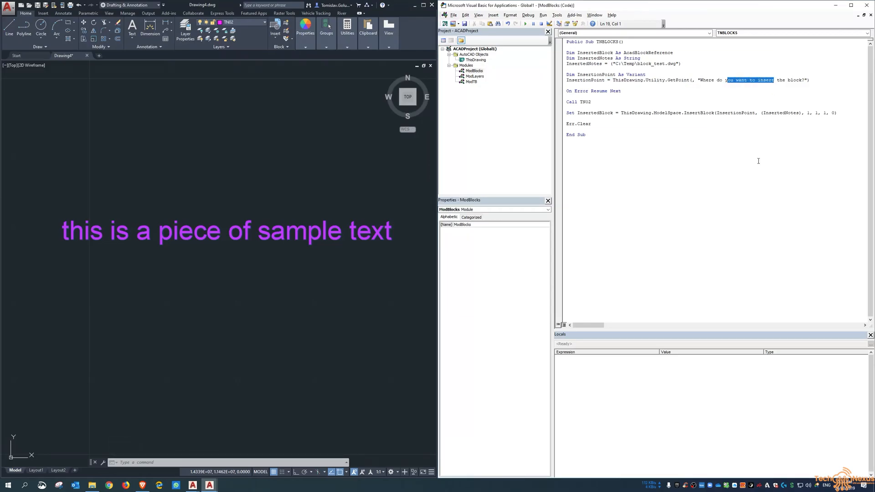
{"action": "mouse_move", "coordinate": [723, 180]}
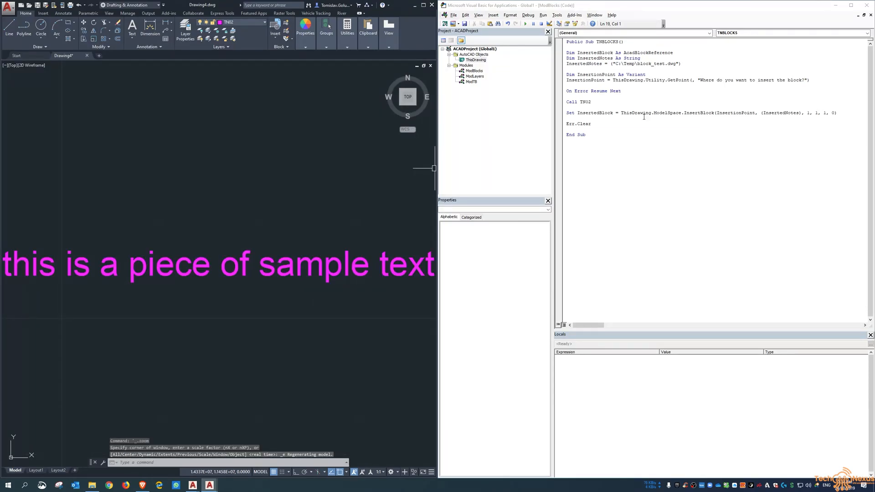
{"action": "mouse_move", "coordinate": [623, 190]}
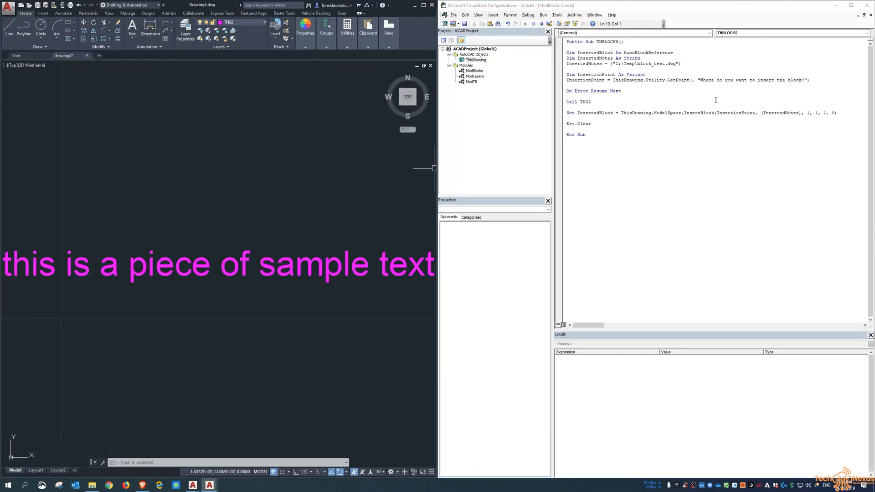
{"action": "mouse_move", "coordinate": [695, 145]}
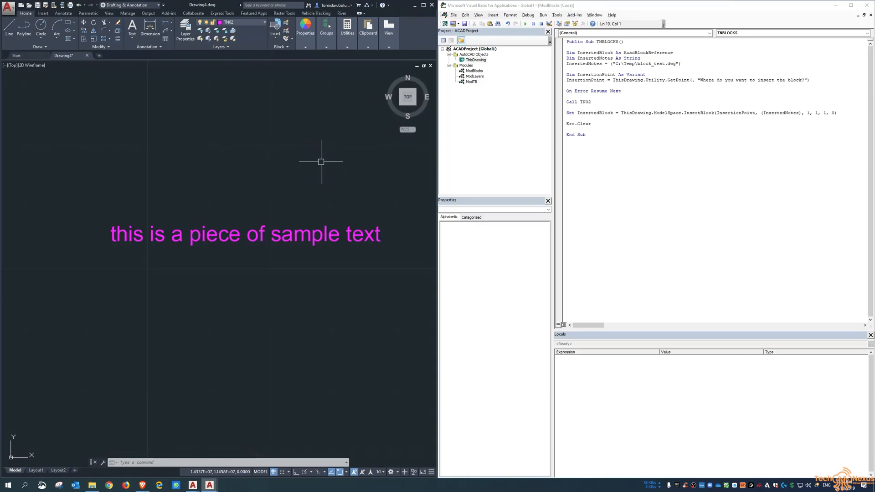
{"action": "mouse_move", "coordinate": [307, 205]}
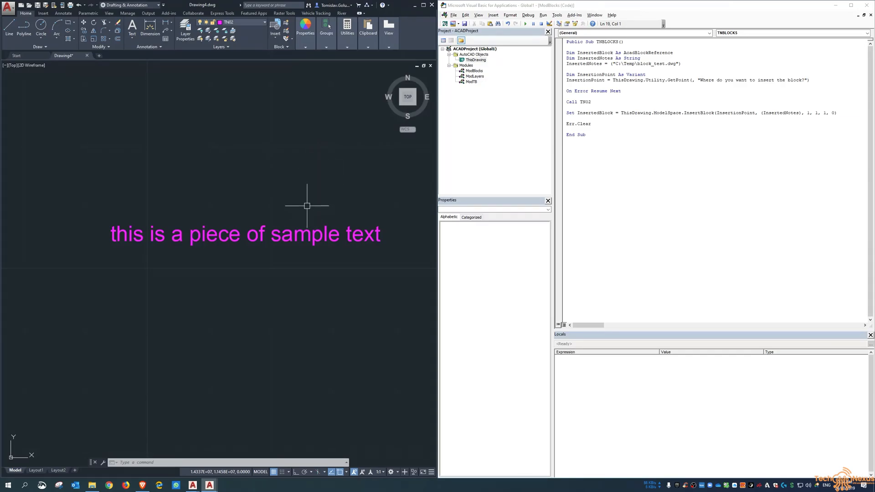
{"action": "mouse_move", "coordinate": [318, 166]}
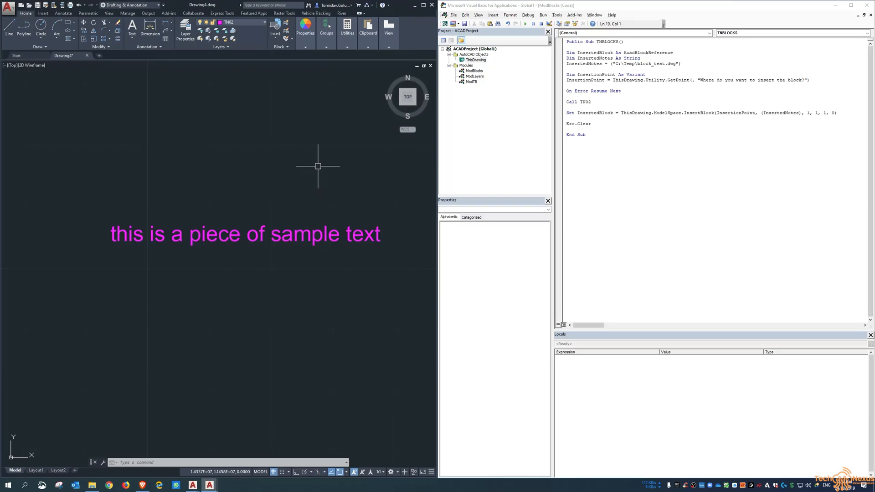